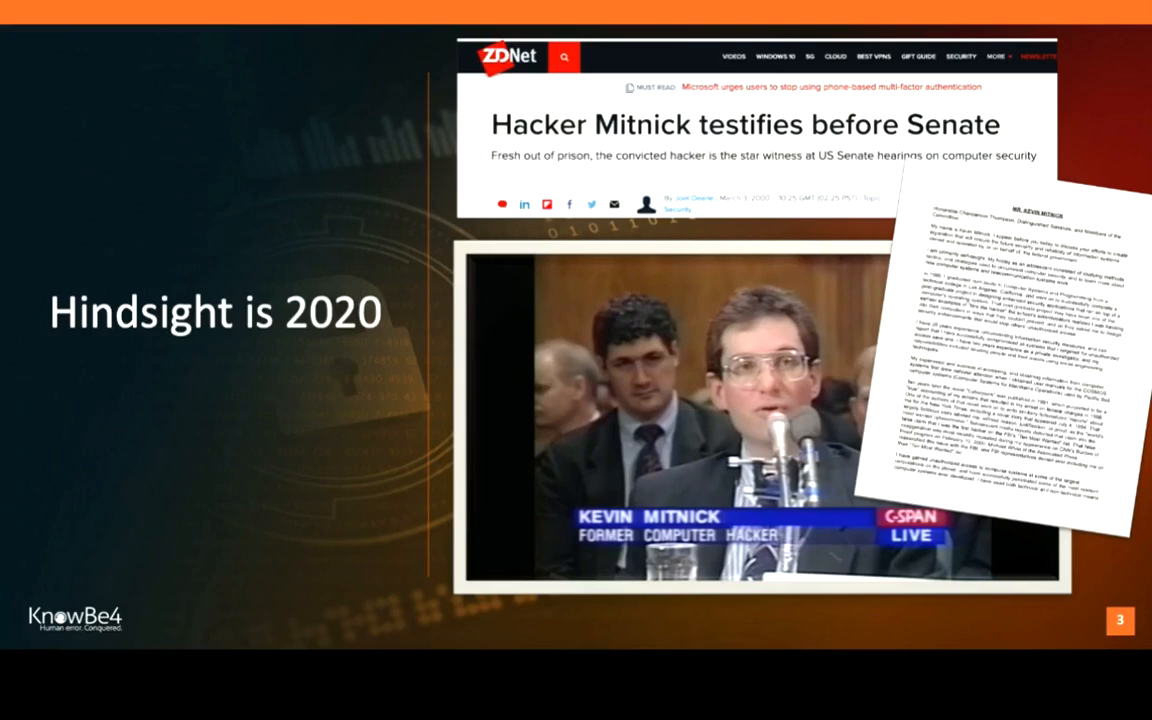
mouse_move(394, 668)
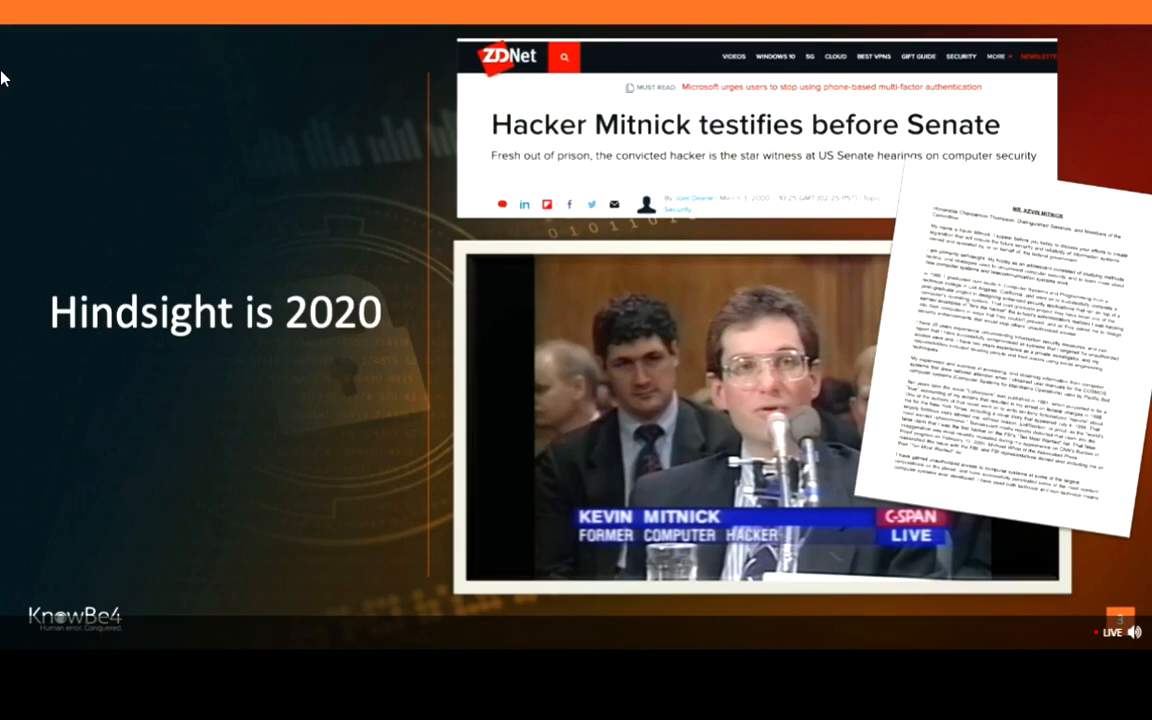
mouse_move(672, 711)
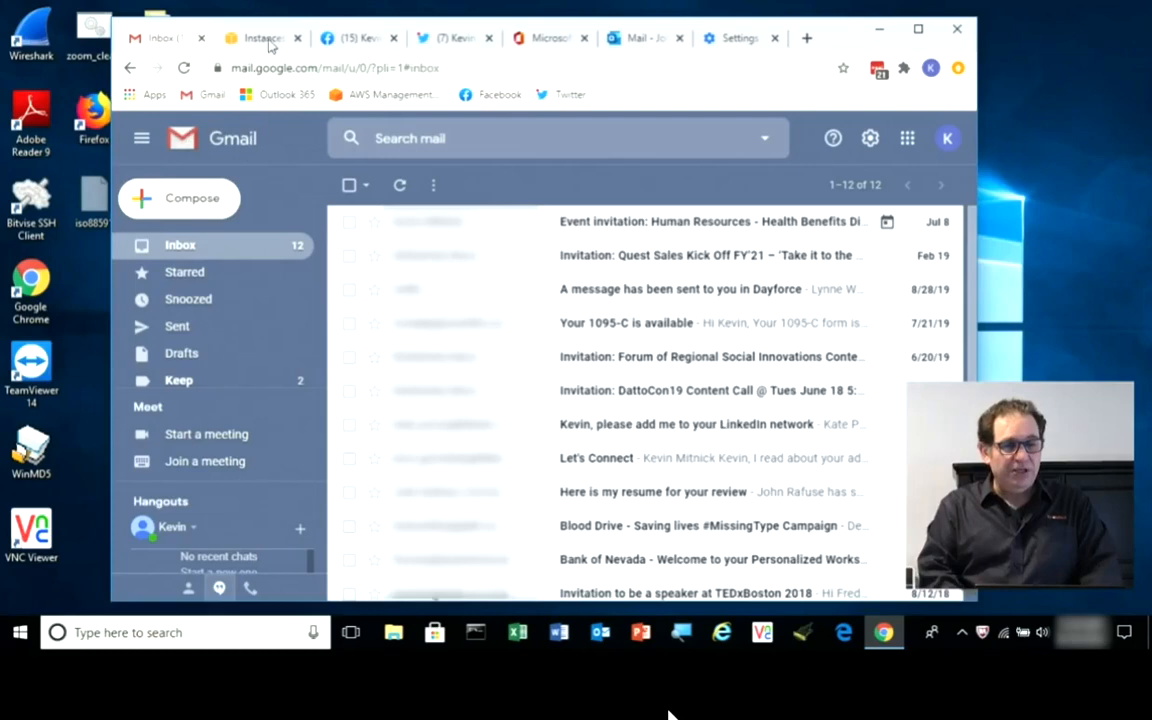
Look through the Gmail and Microsoft Office tabs, then switch to the chrome://settings/passwords tab
click(255, 38)
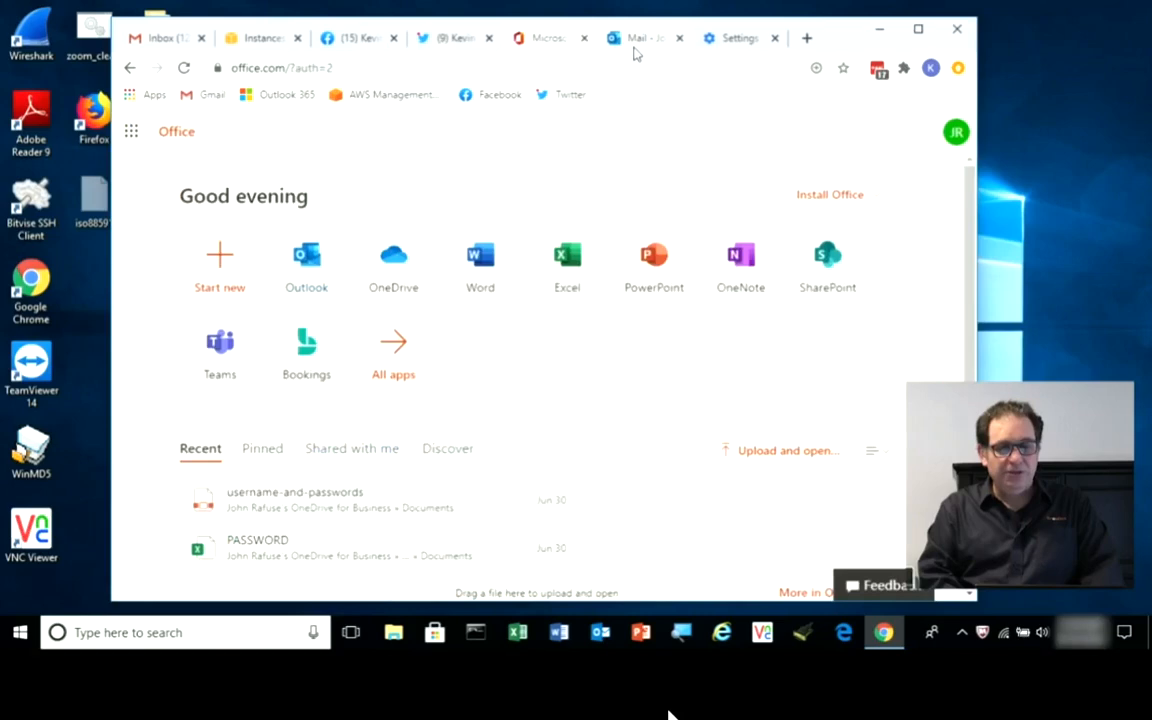
click(736, 37)
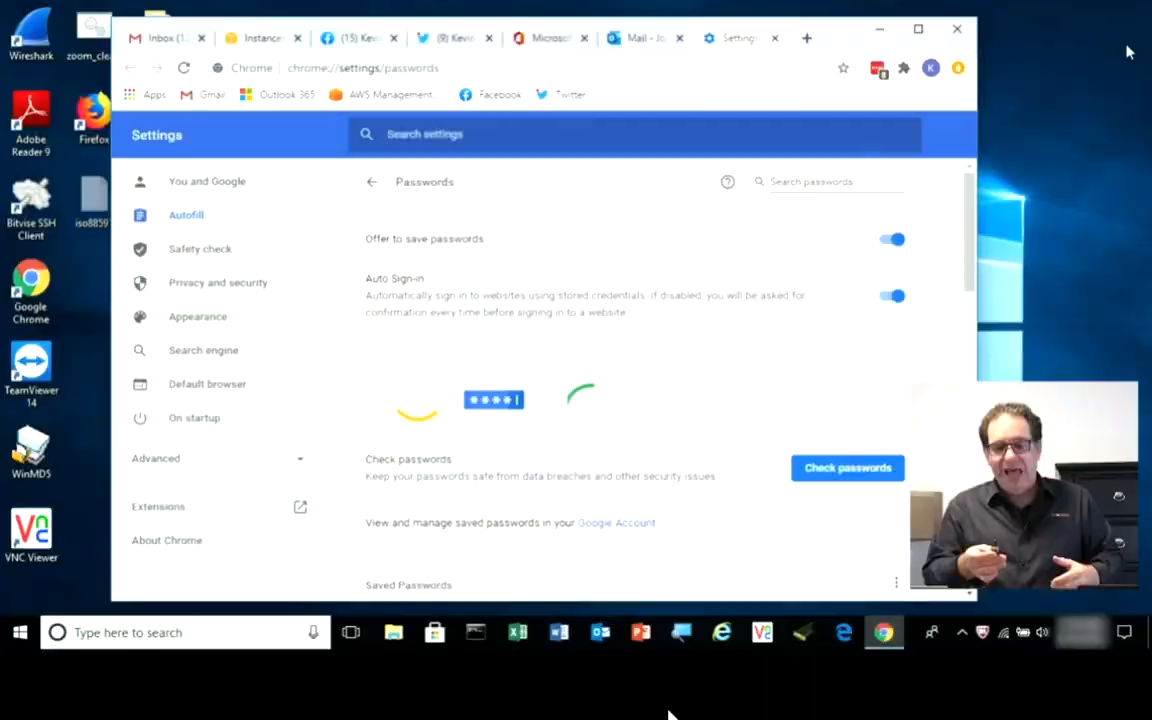
Leave the empty Chrome saved-passwords page and bring up a cmd.exe Command Prompt
click(967, 33)
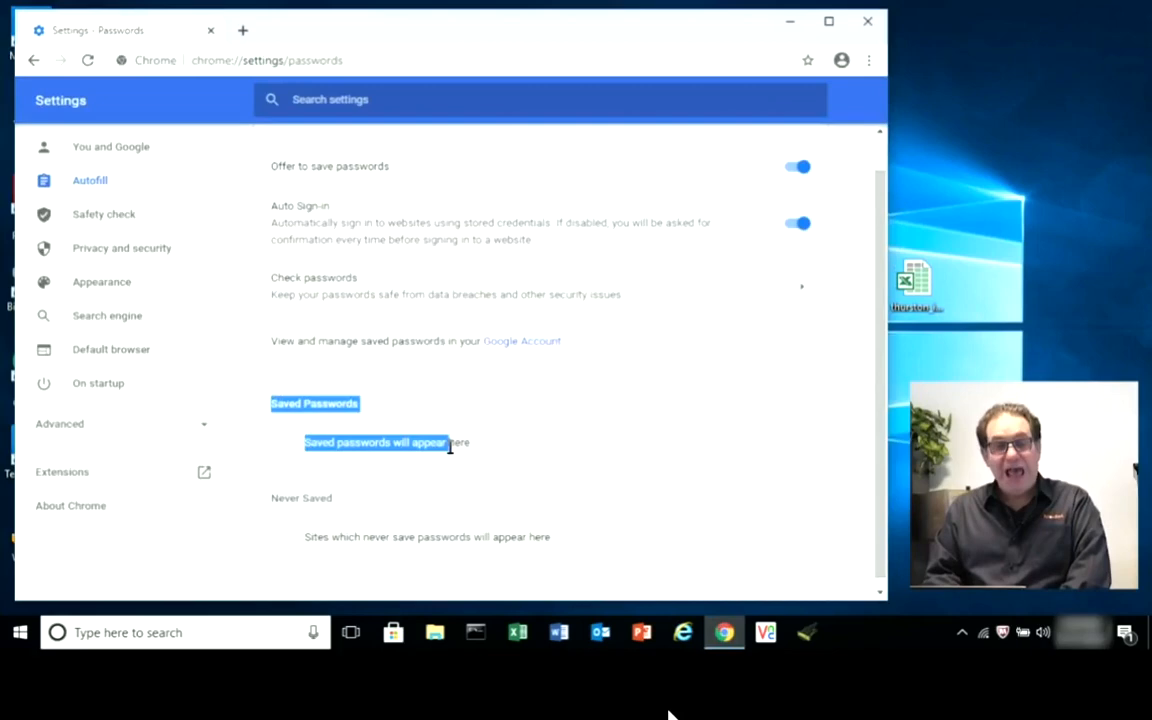
text(gmail.com)
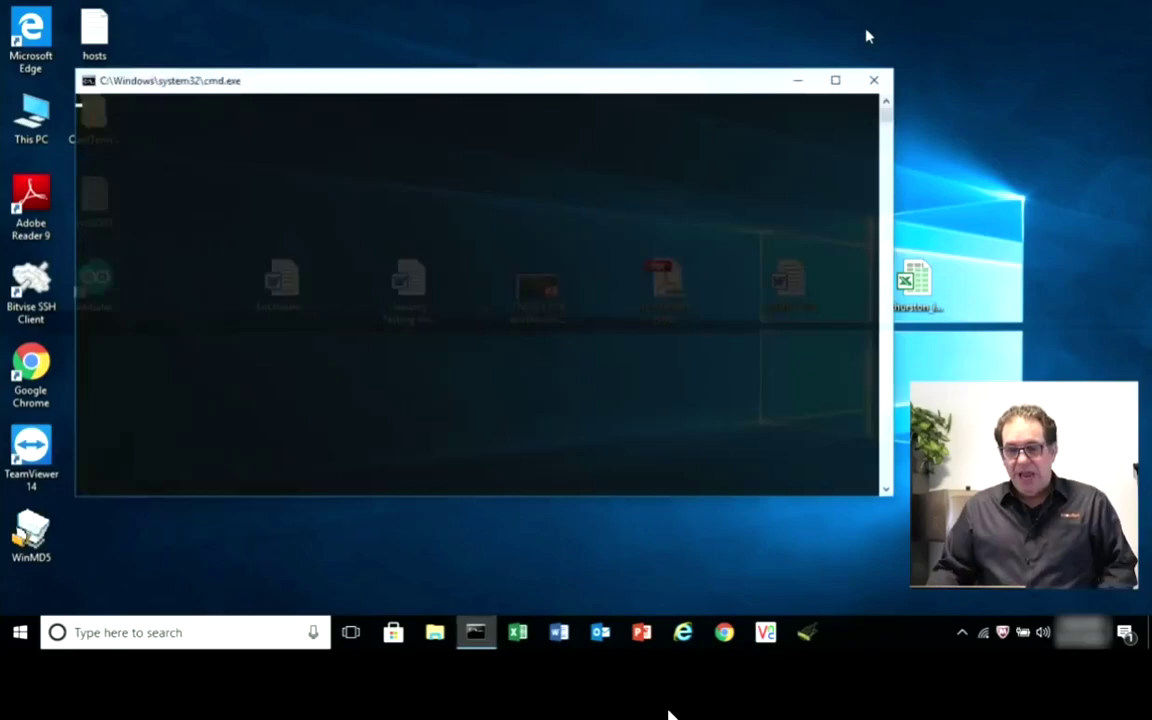
Close the cmd.exe window to reveal the bare Windows desktop
click(870, 79)
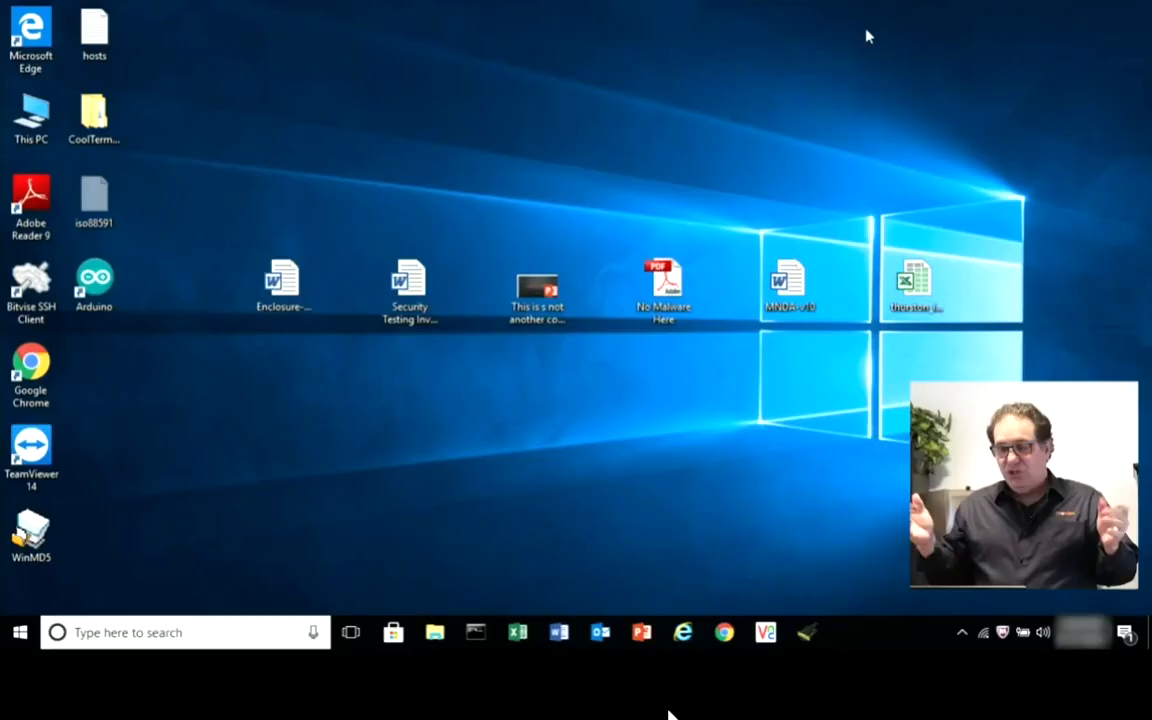
Reopen Chrome's passwords page and scroll down to the populated Saved Passwords table
click(725, 632)
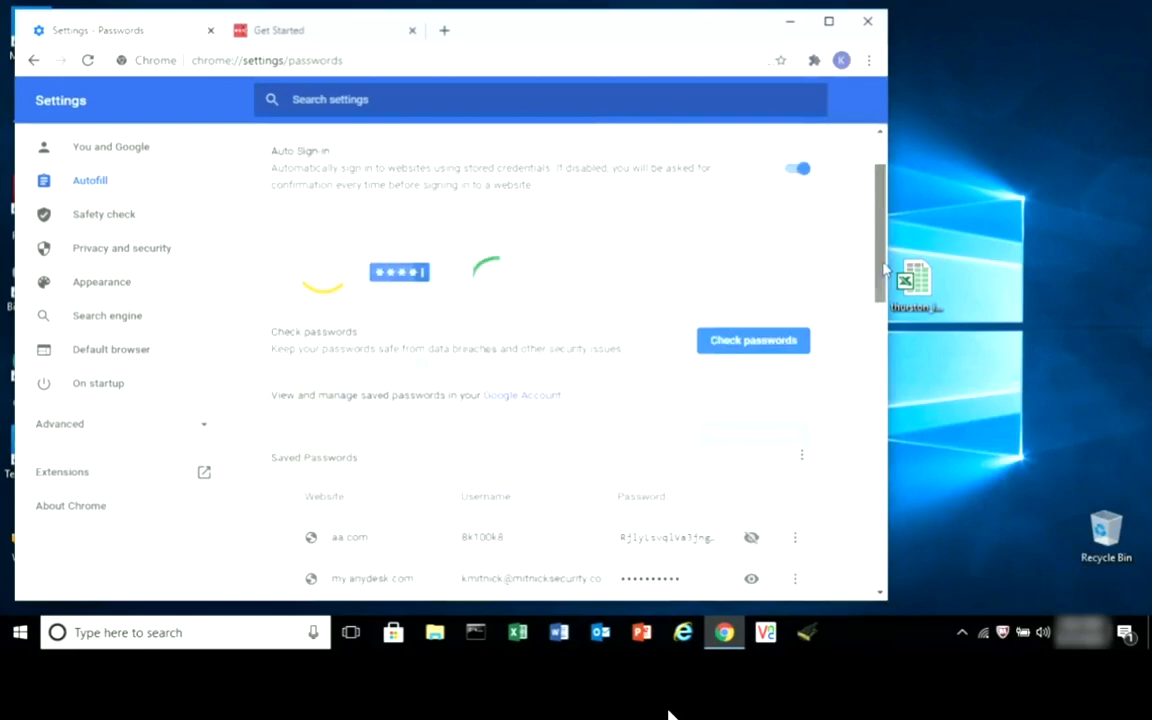
scroll(down, 3)
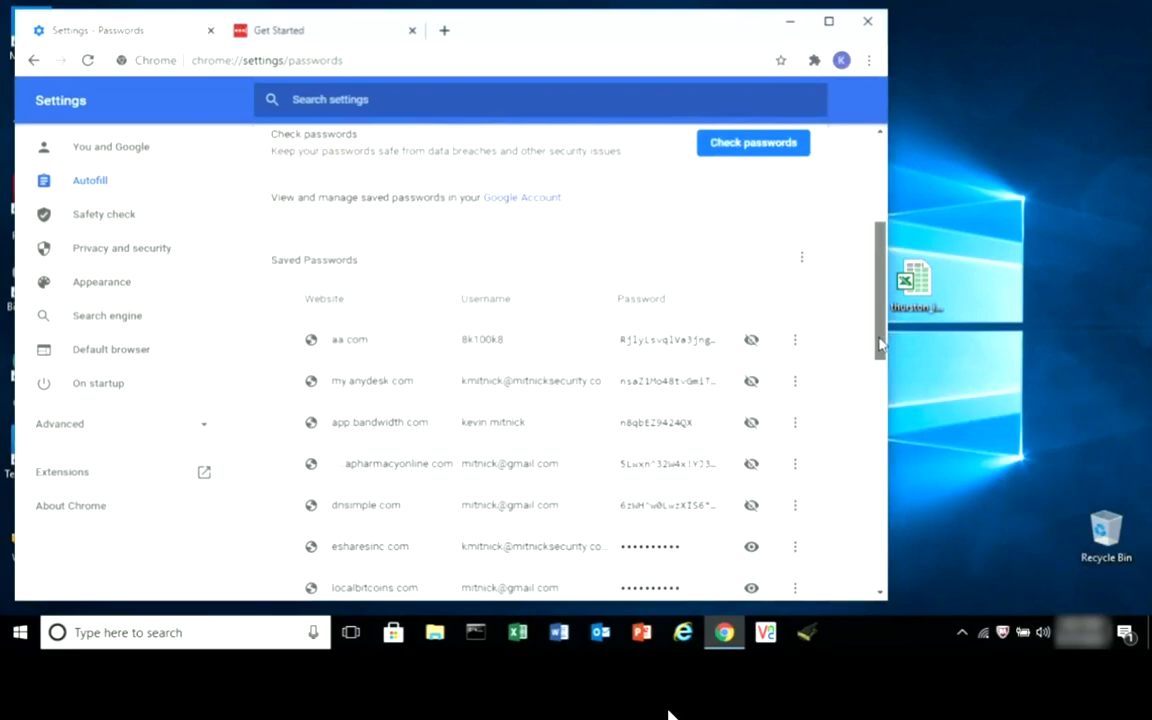
scroll(down, 3)
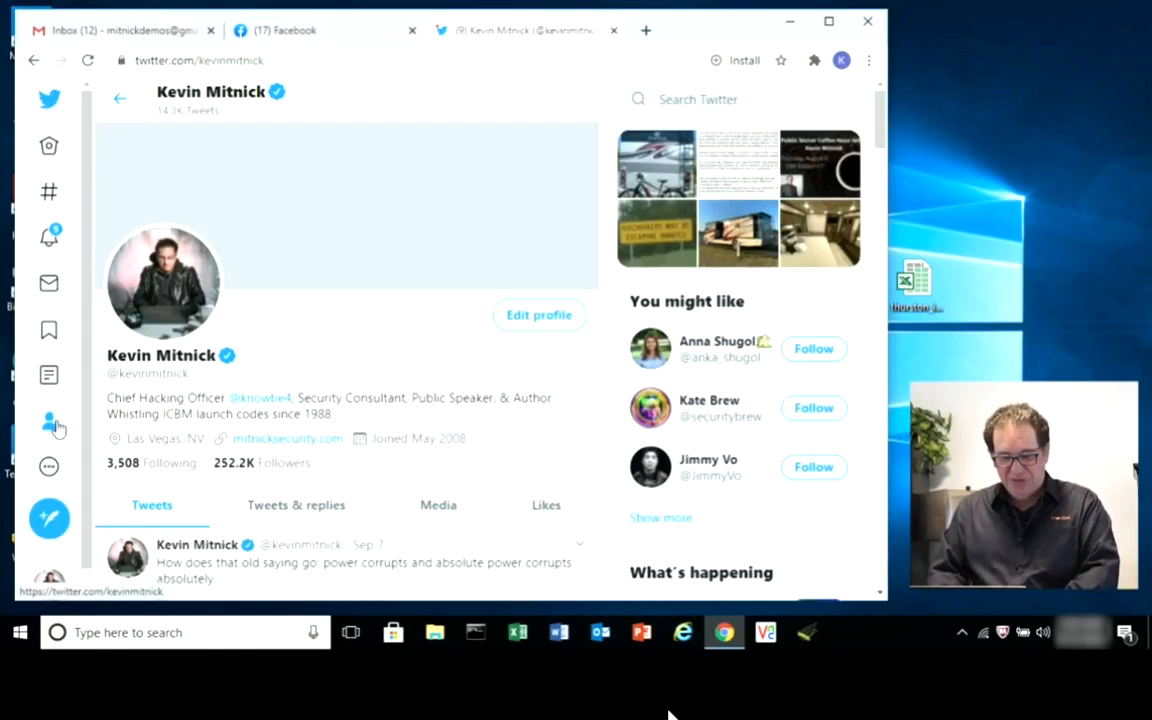
Go to login.microsoftonline.com, open the Outlook tile, then start a blank tab
text(login.microsof)
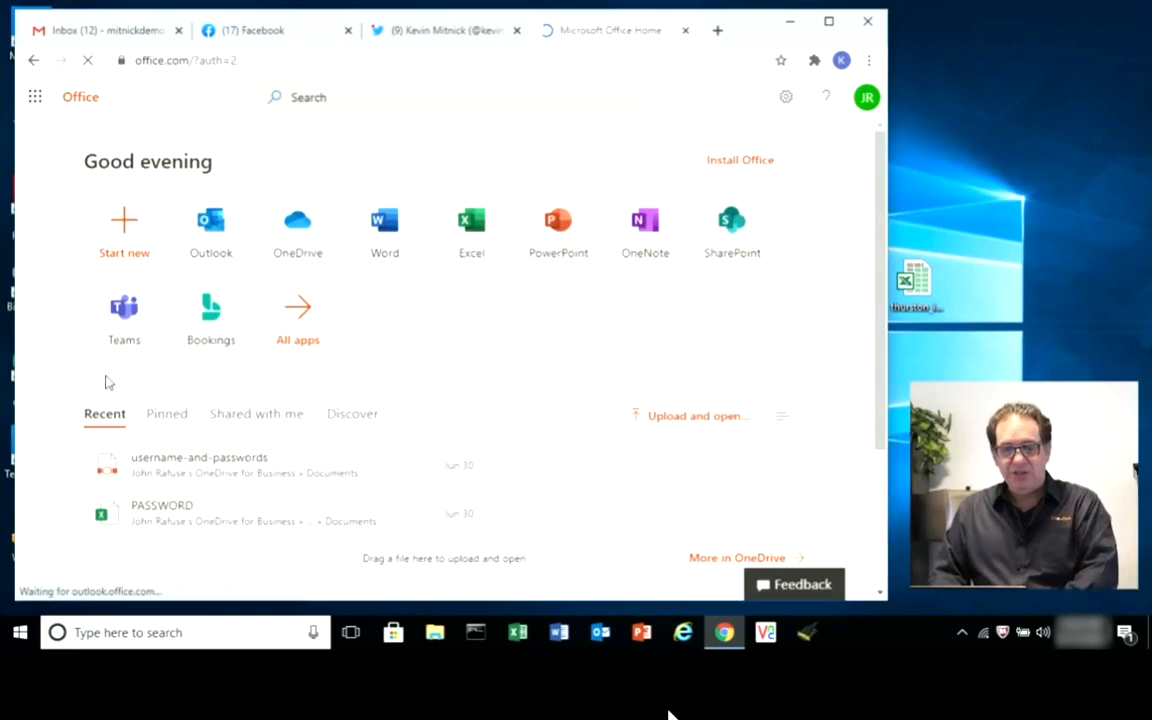
click(210, 218)
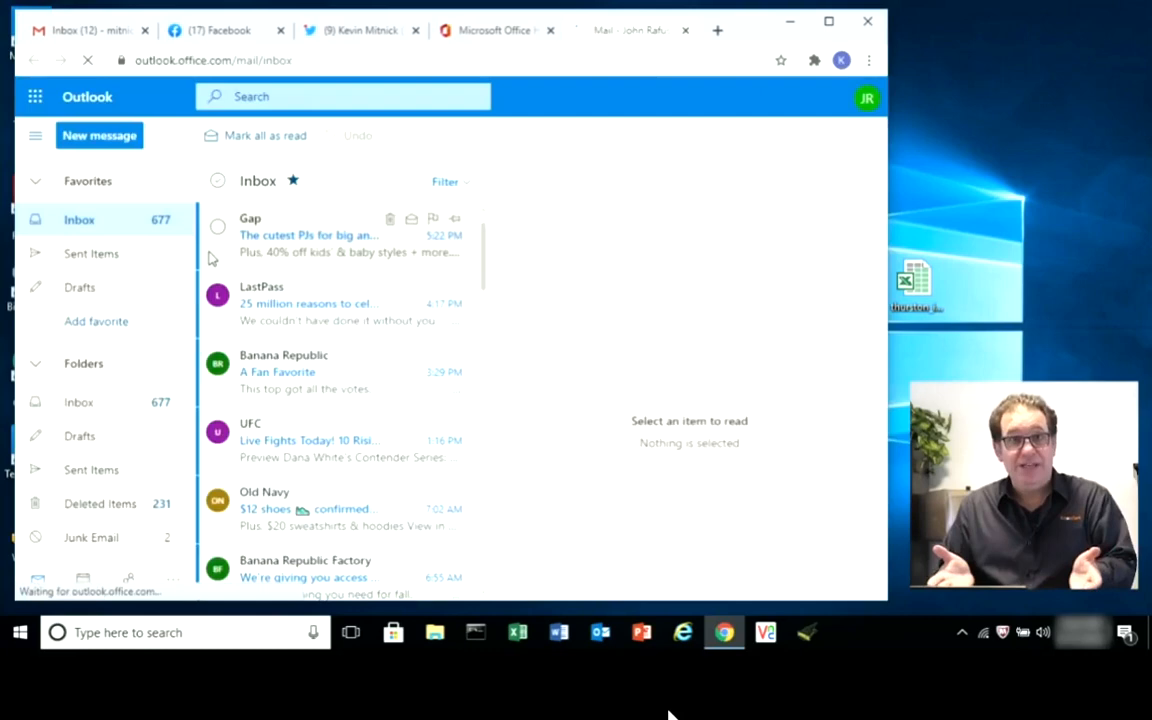
click(716, 29)
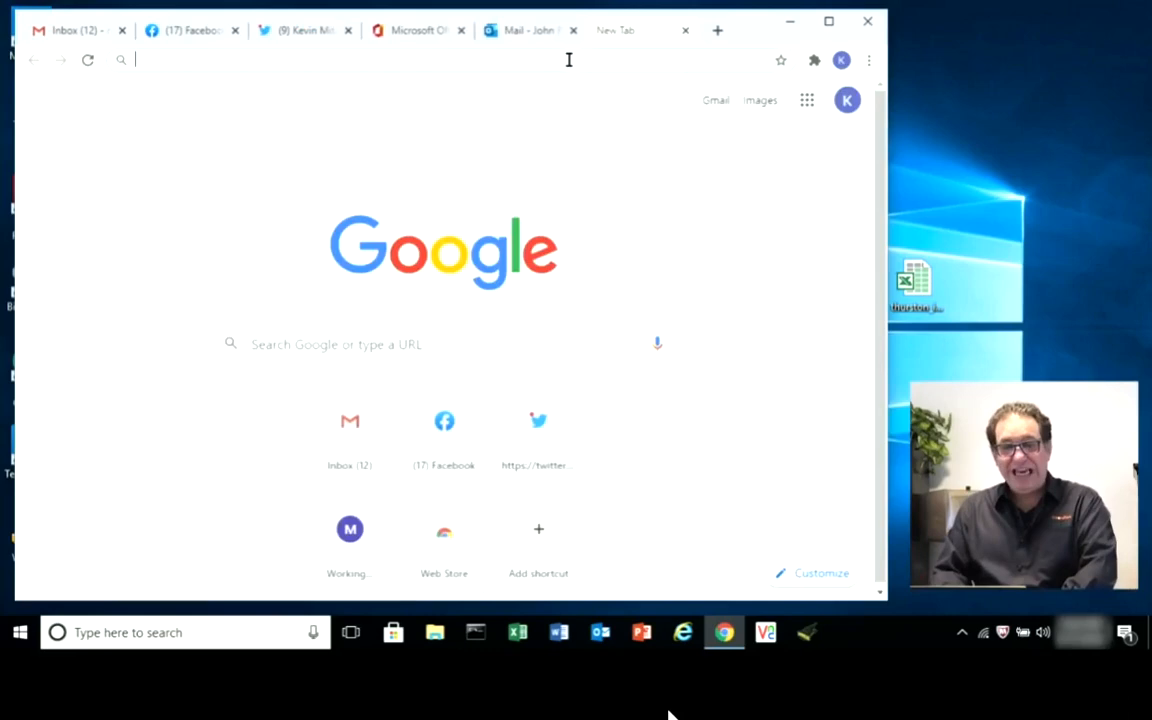
Go to amazon.com/ec2 and choose AWS Management Console from the My Account menu
text(amazon.com/ec2/)
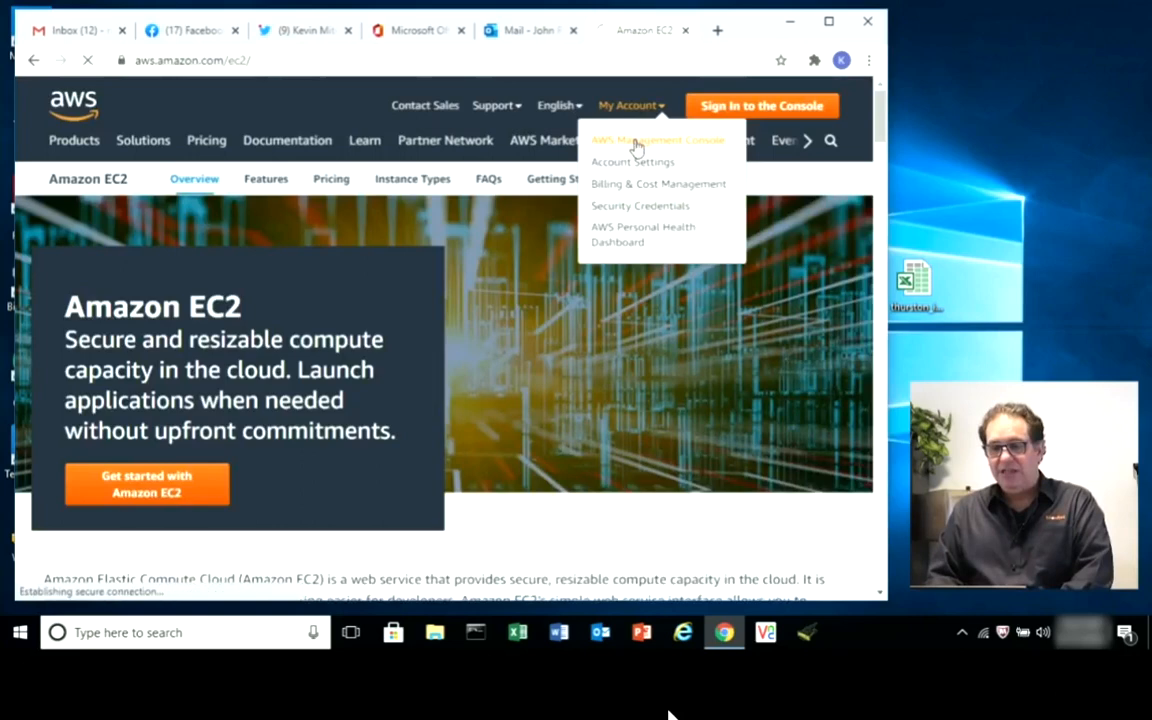
click(658, 139)
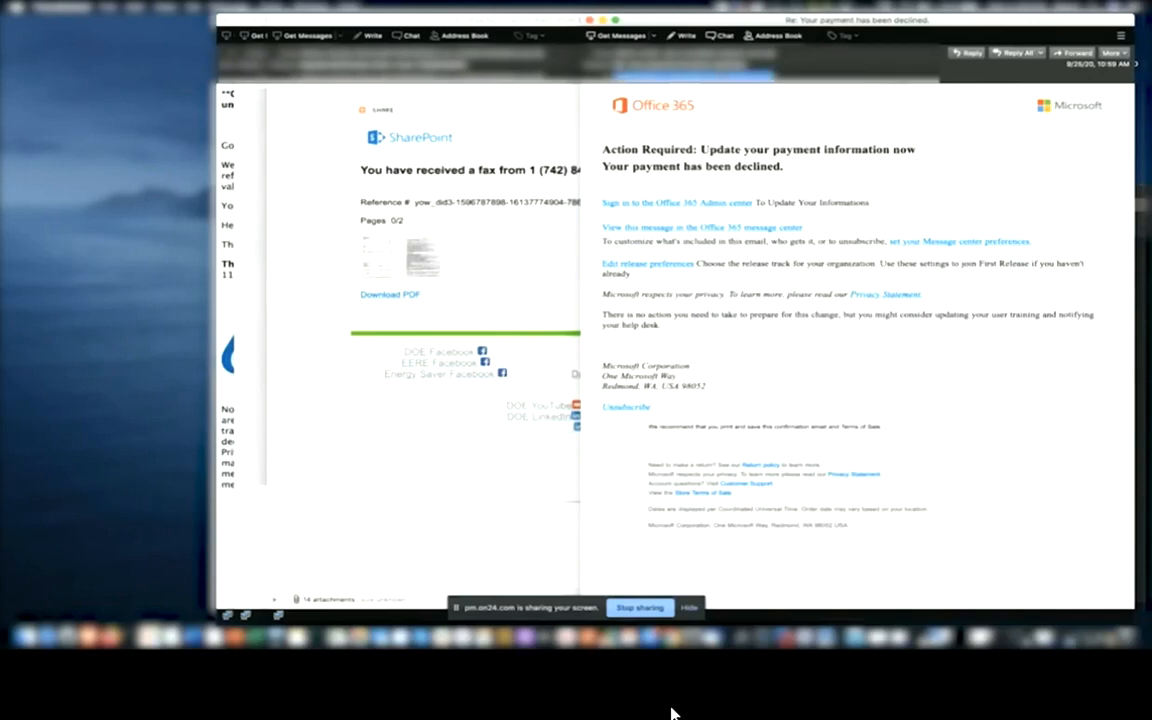
mouse_move(748, 118)
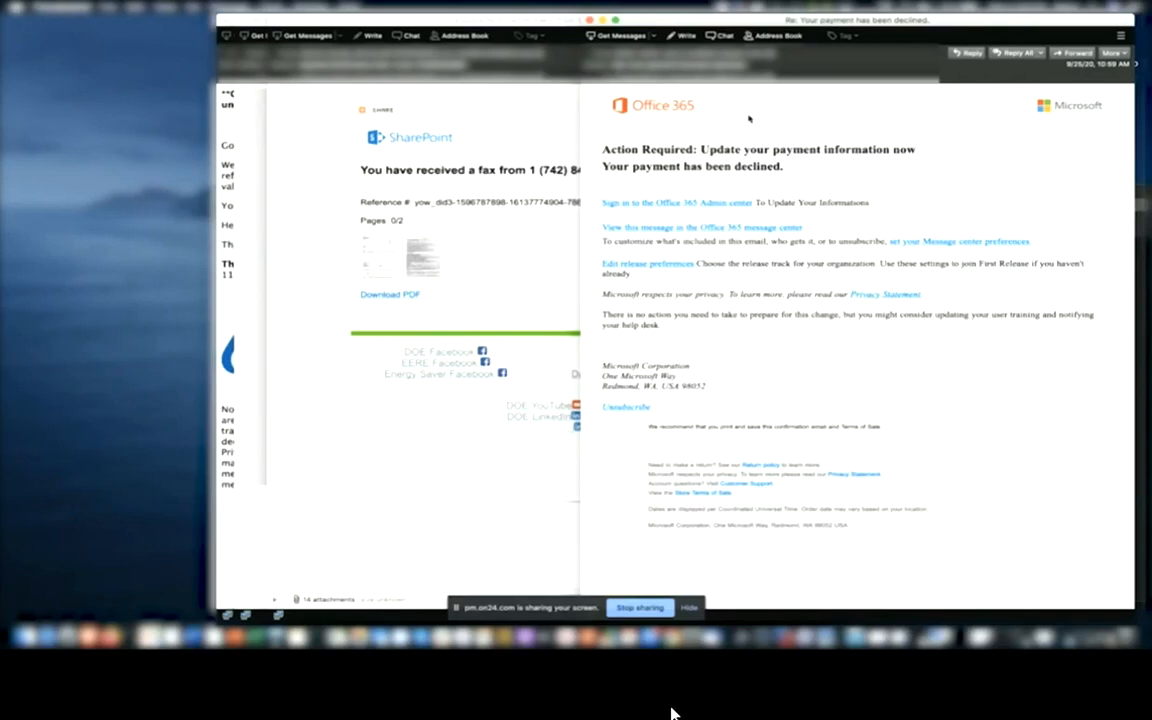
mouse_move(805, 118)
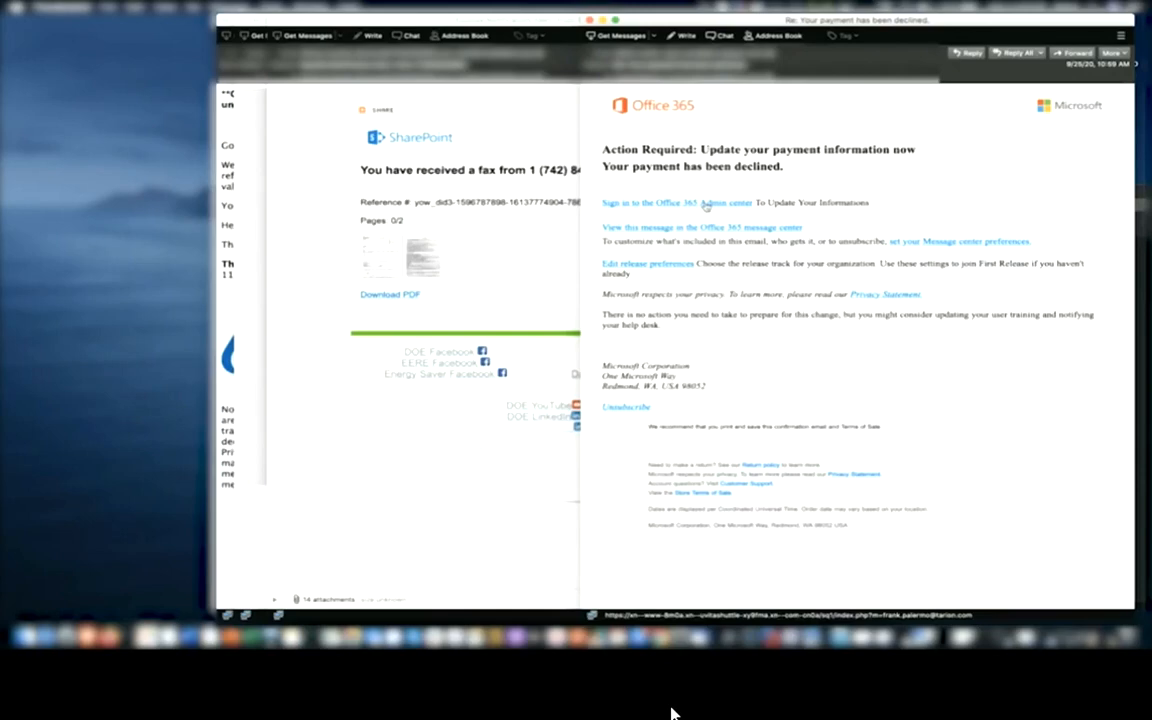
mouse_move(925, 245)
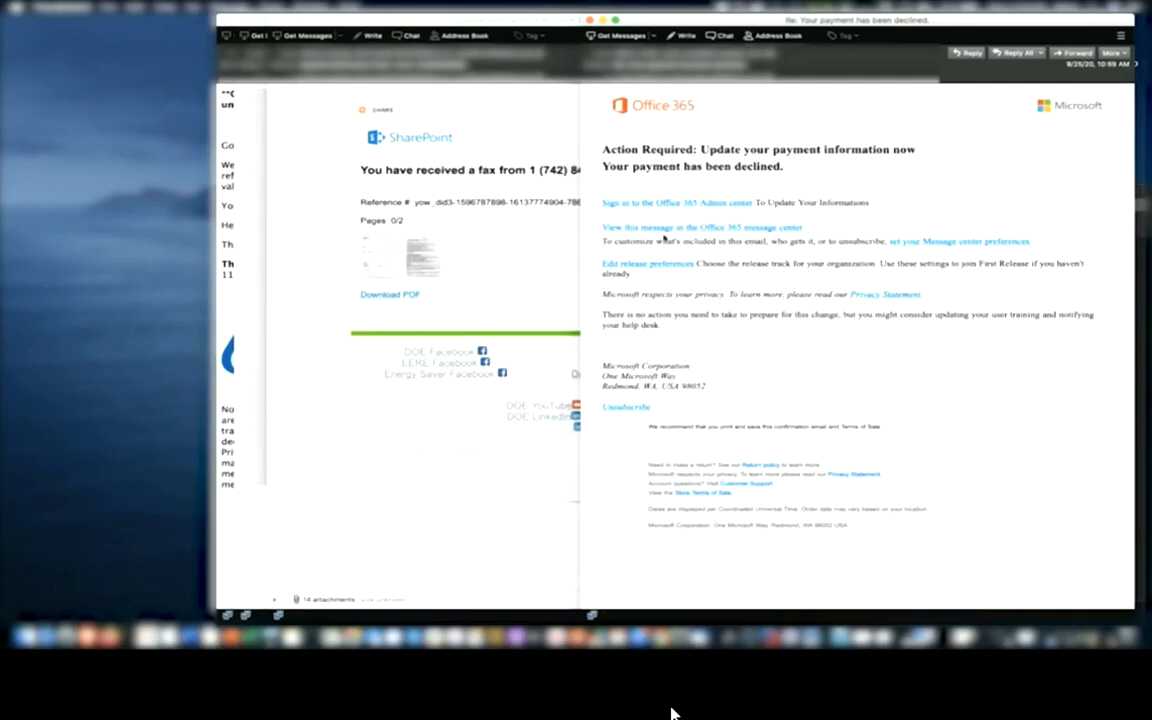
mouse_move(880, 218)
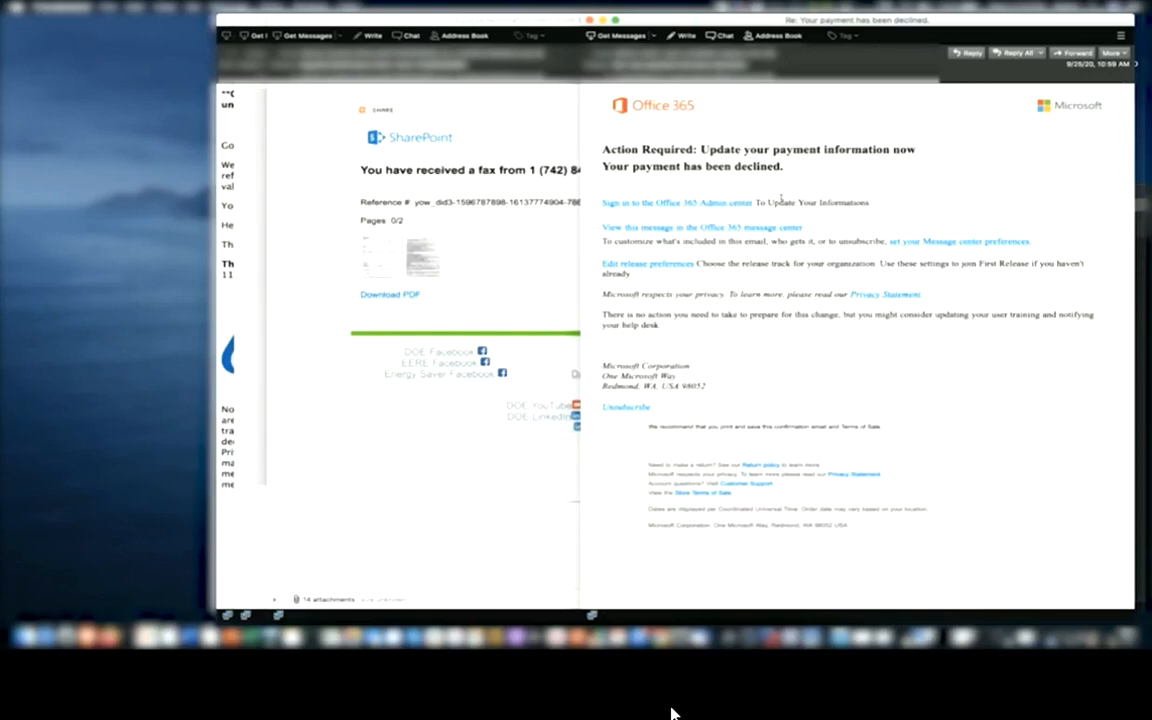
mouse_move(809, 188)
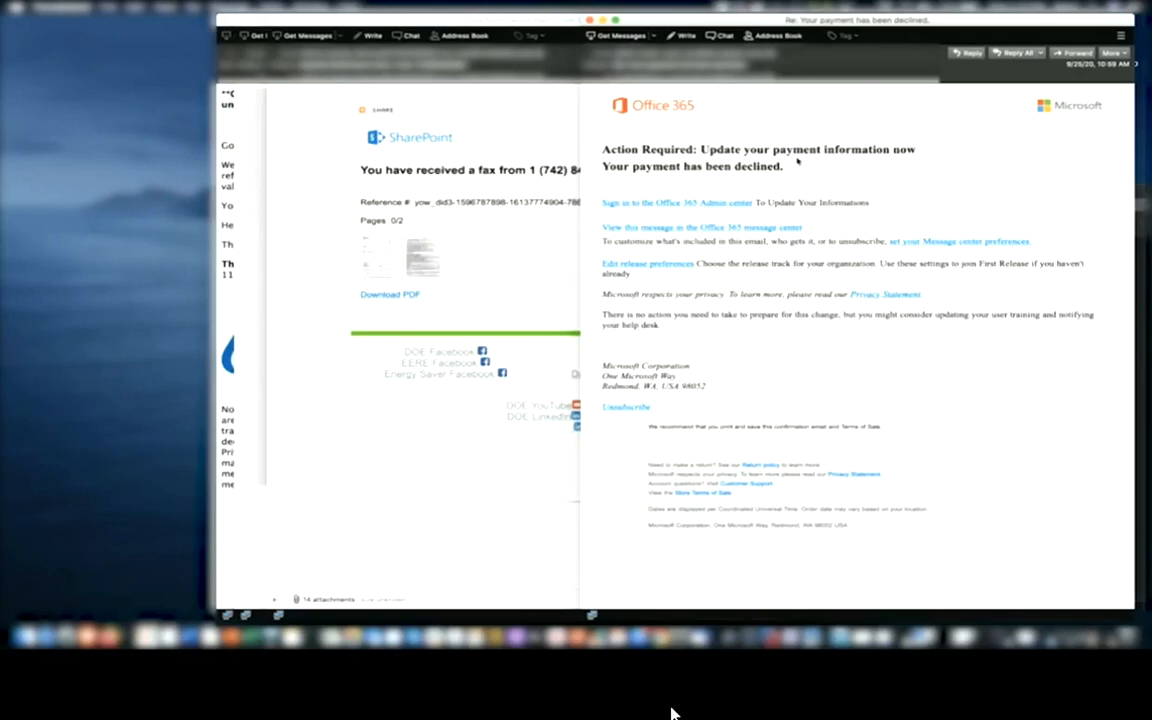
mouse_move(778, 174)
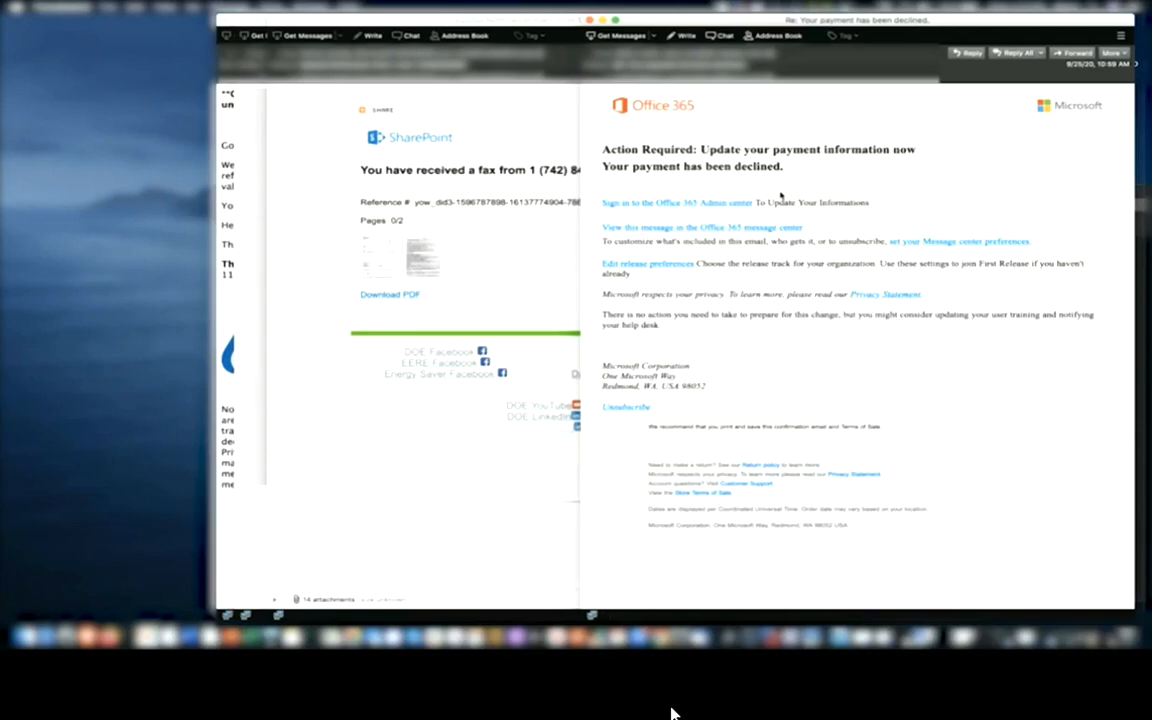
mouse_move(702, 202)
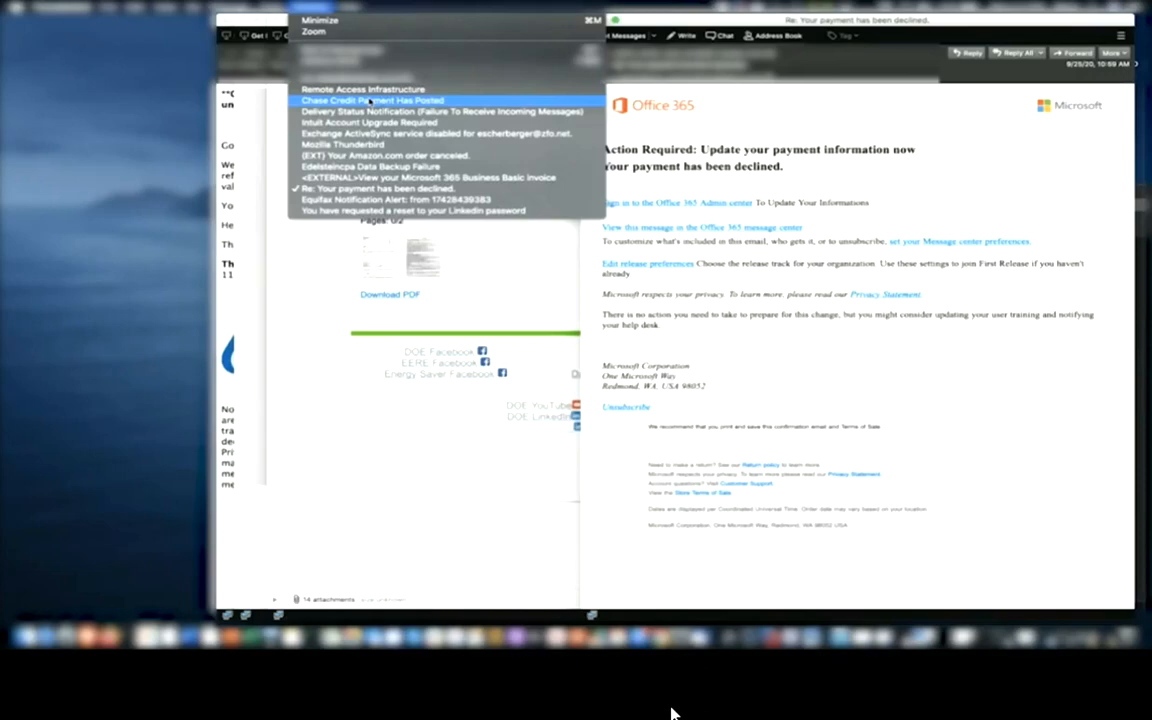
mouse_move(380, 133)
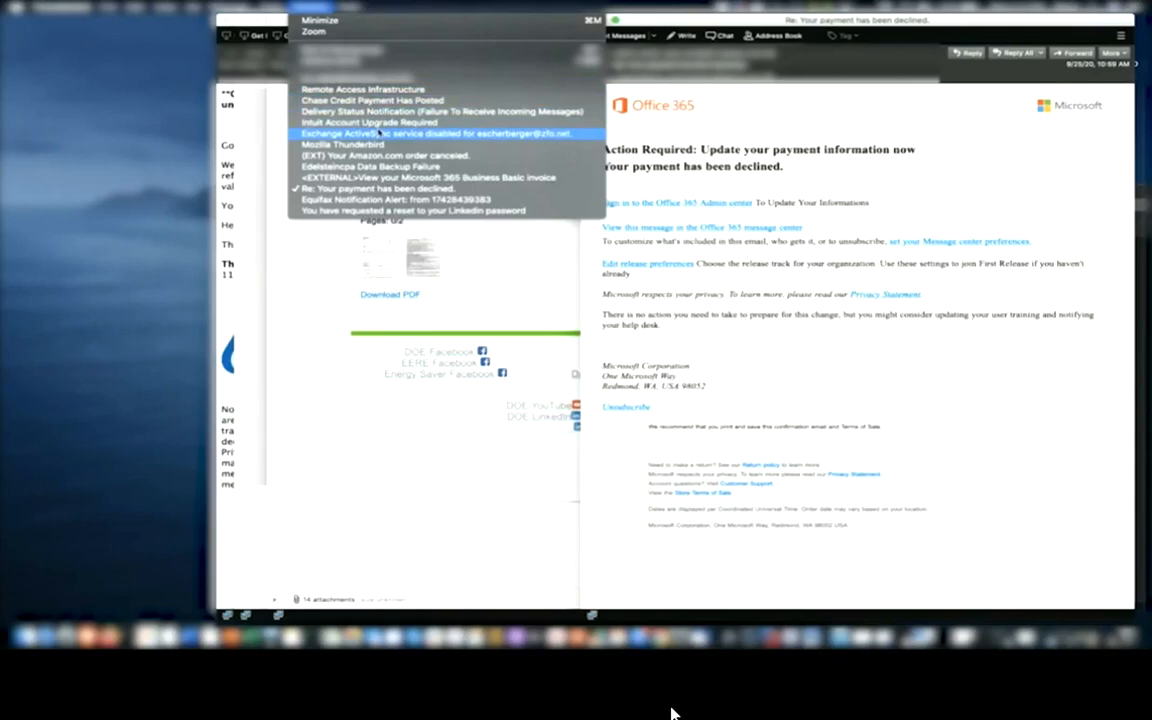
Pick the LinkedIn password-reset email from Thunderbird's Window menu
click(440, 134)
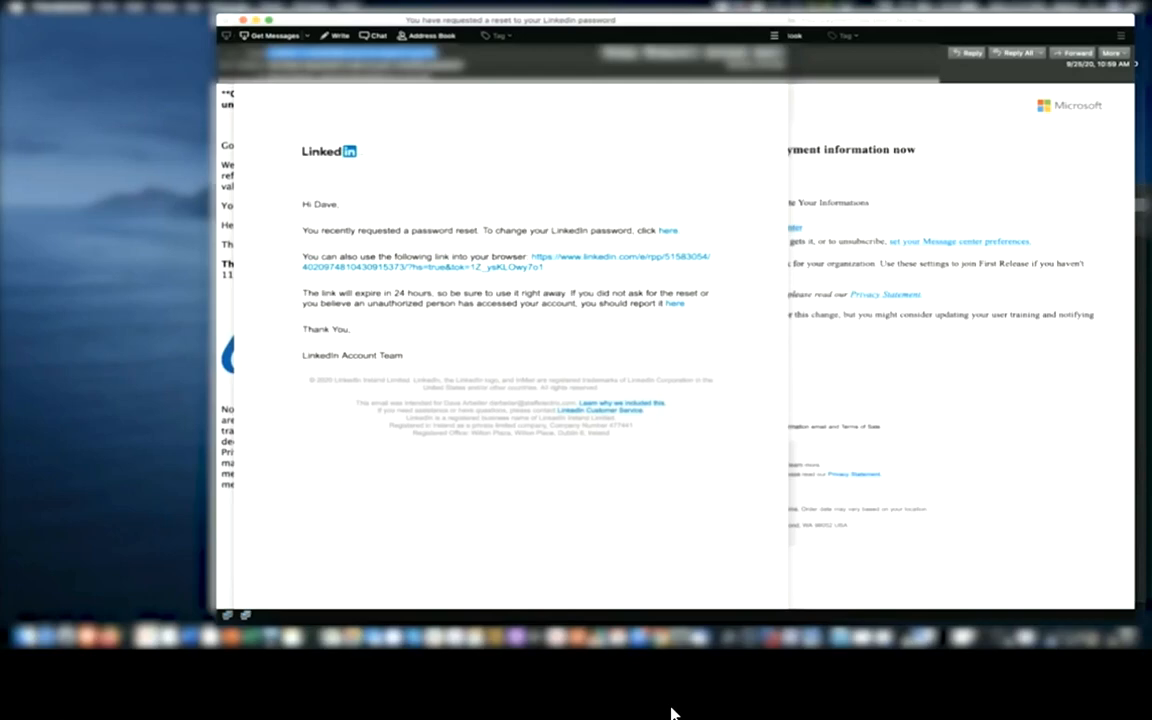
mouse_move(405, 164)
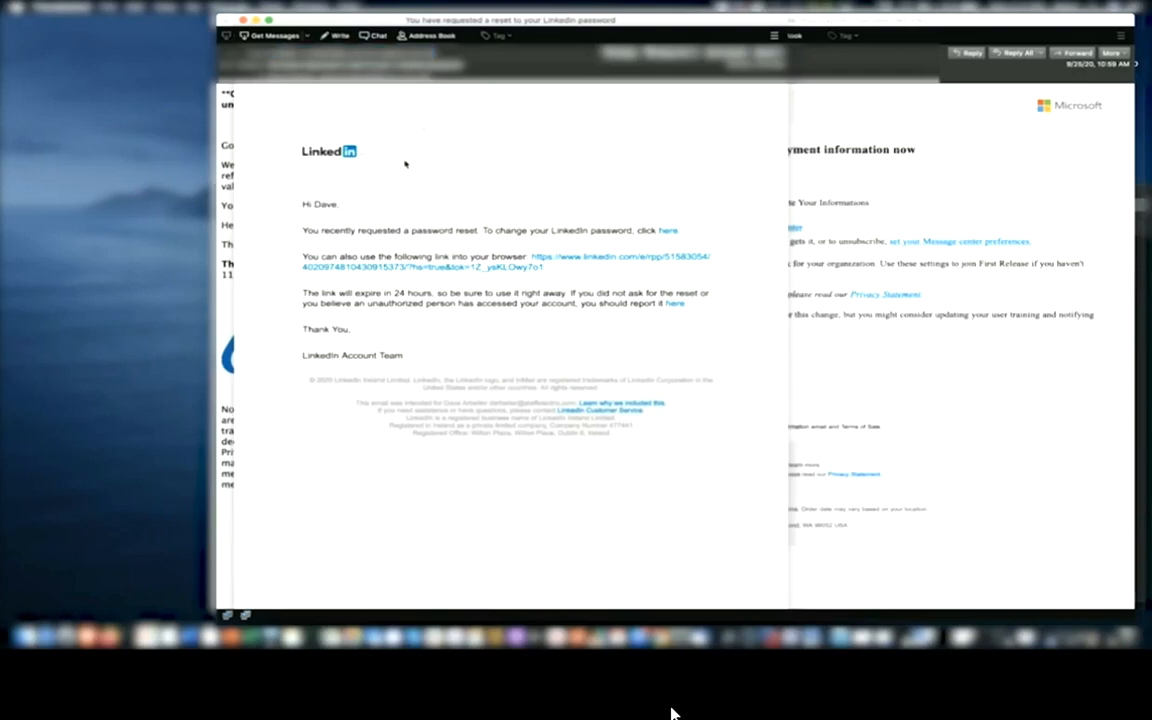
mouse_move(580, 257)
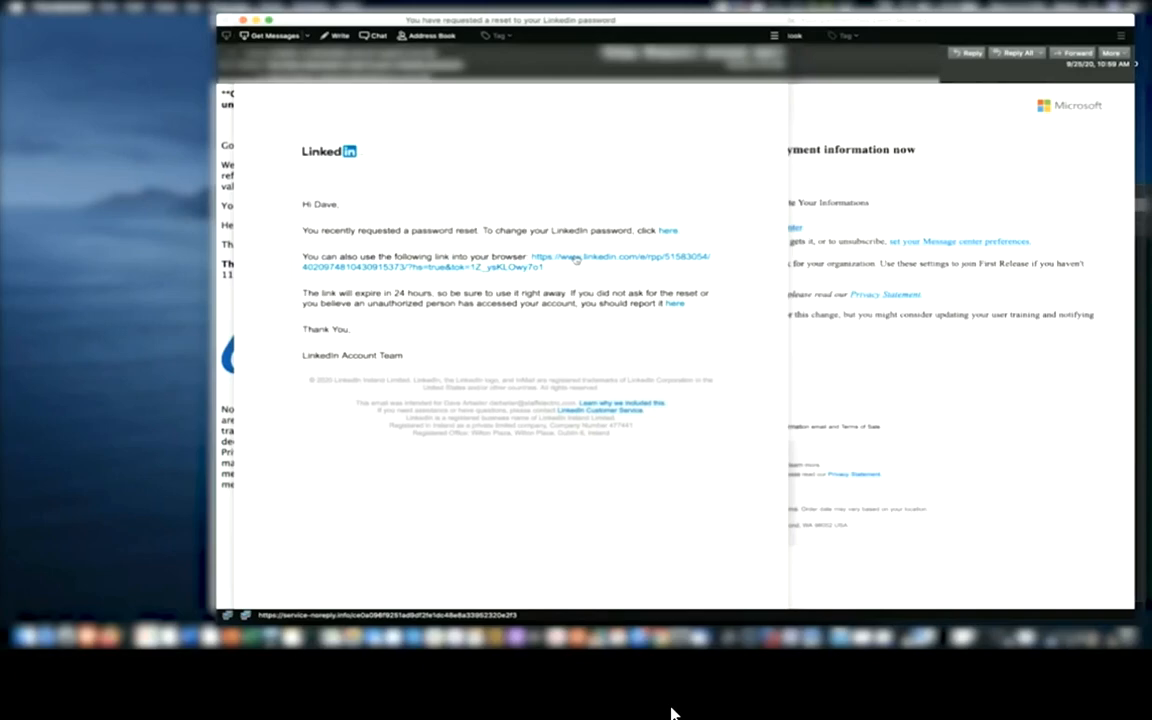
mouse_move(652, 210)
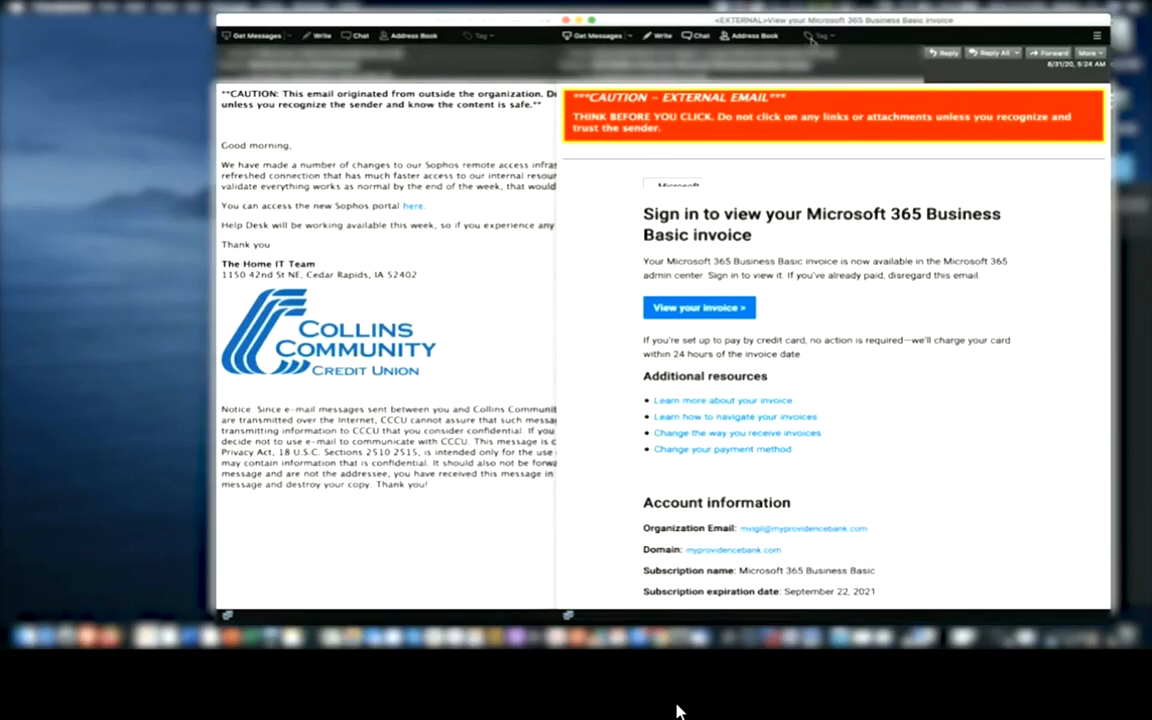
mouse_move(782, 205)
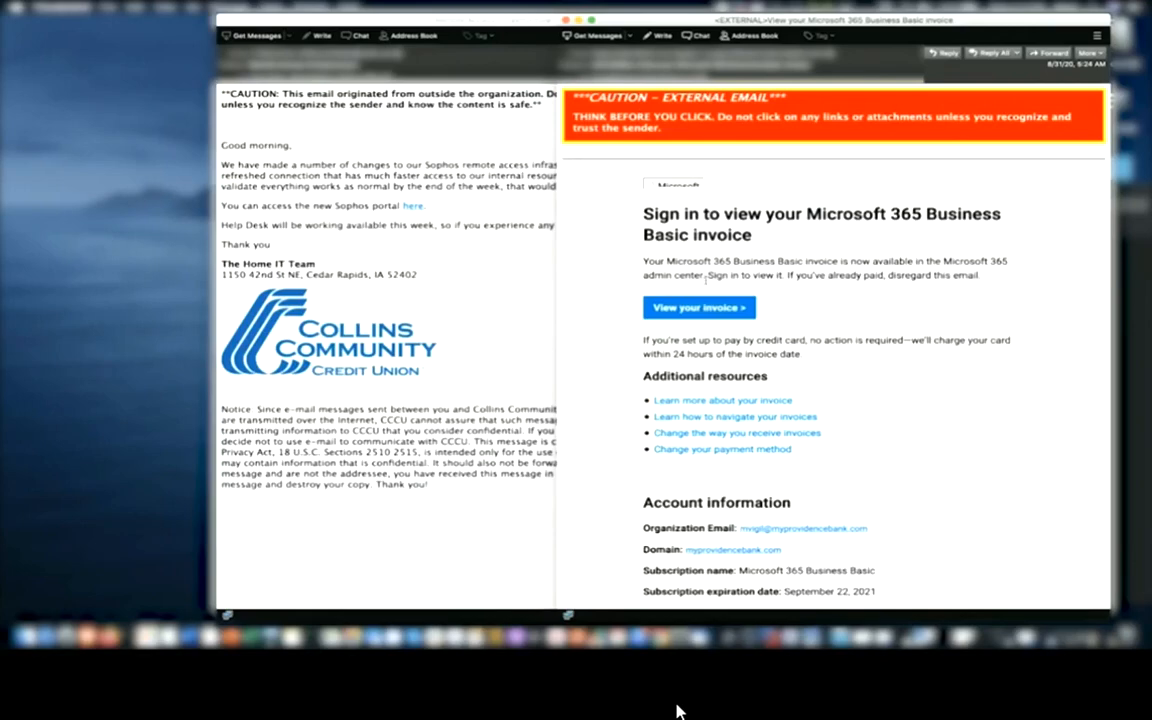
mouse_move(699, 307)
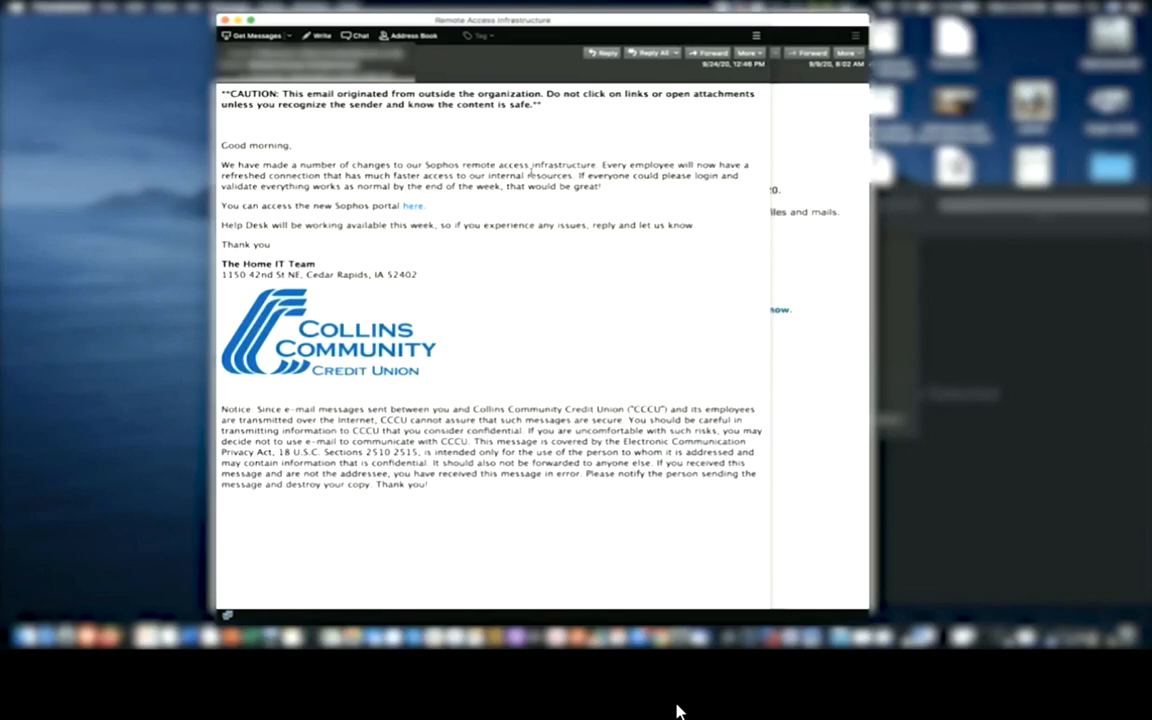
mouse_move(413, 206)
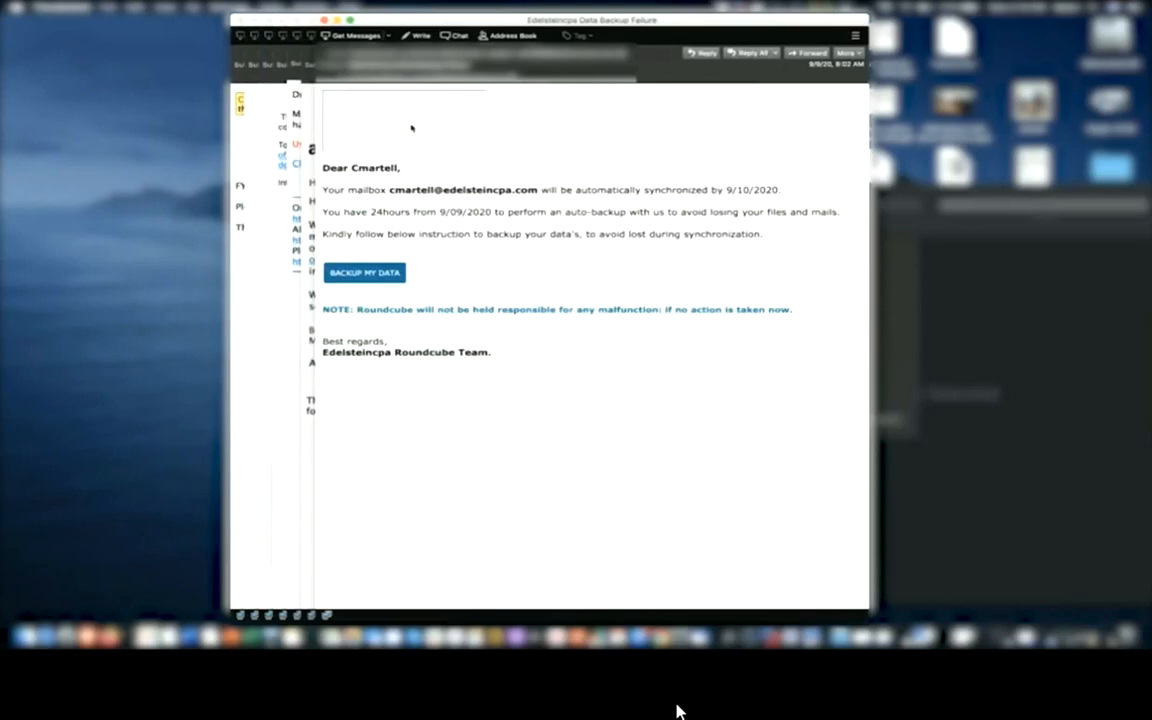
mouse_move(428, 221)
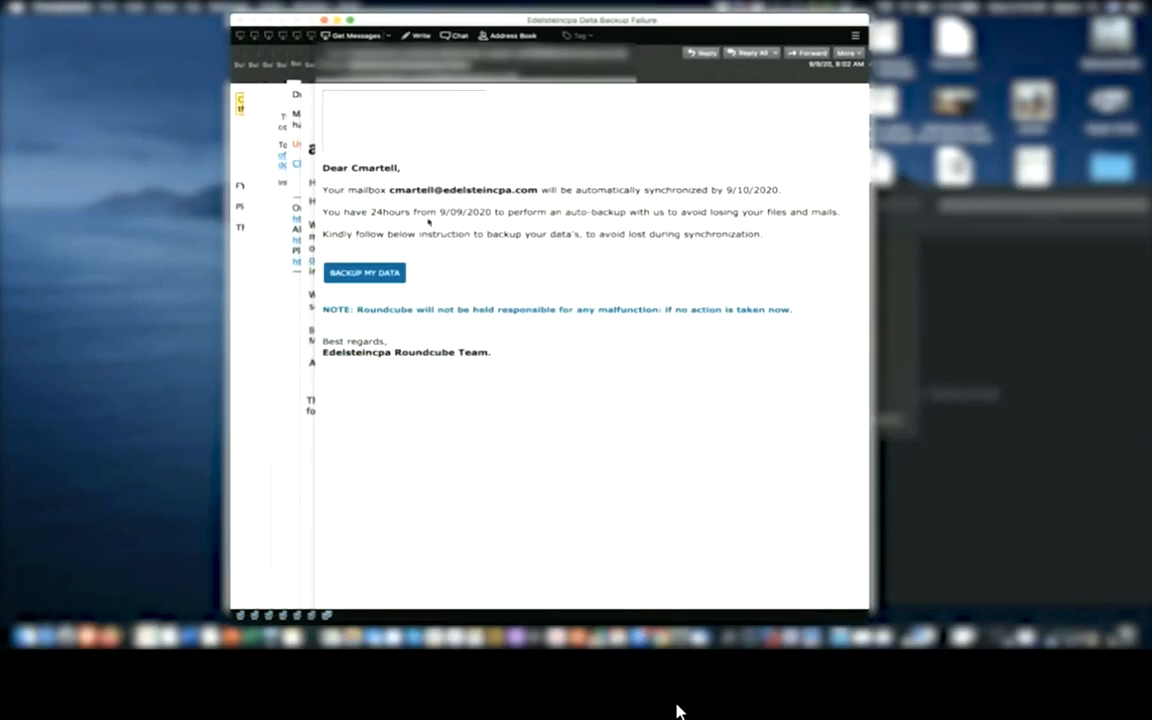
mouse_move(378, 272)
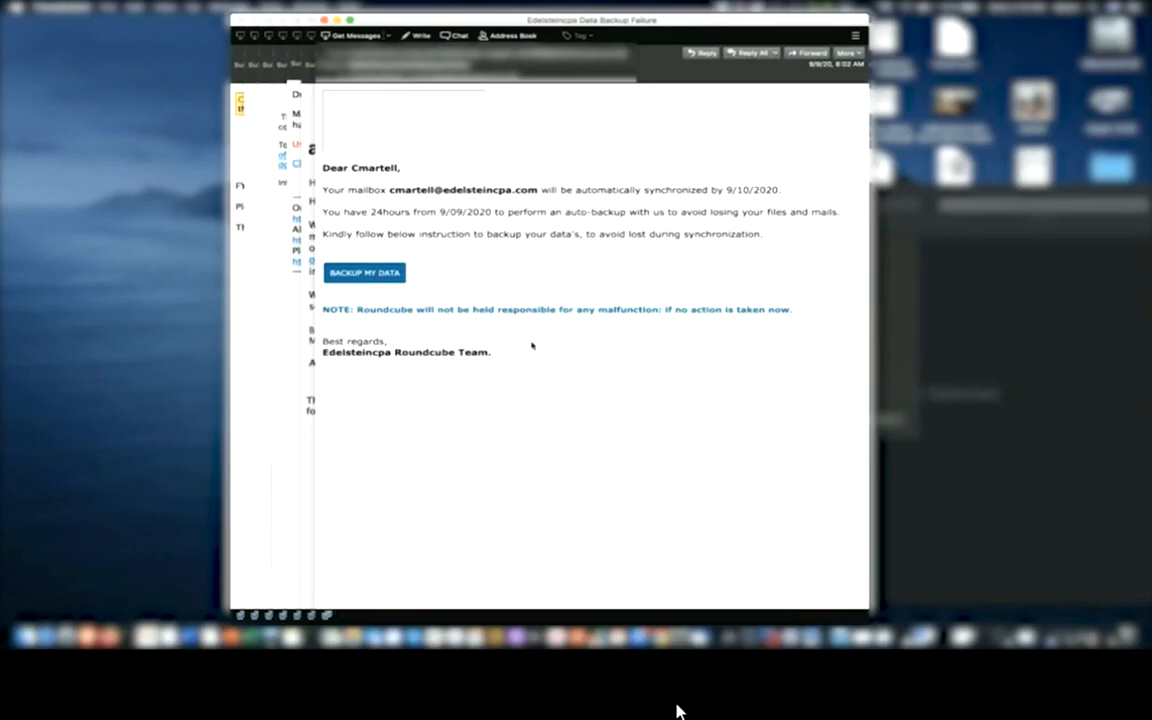
mouse_move(365, 273)
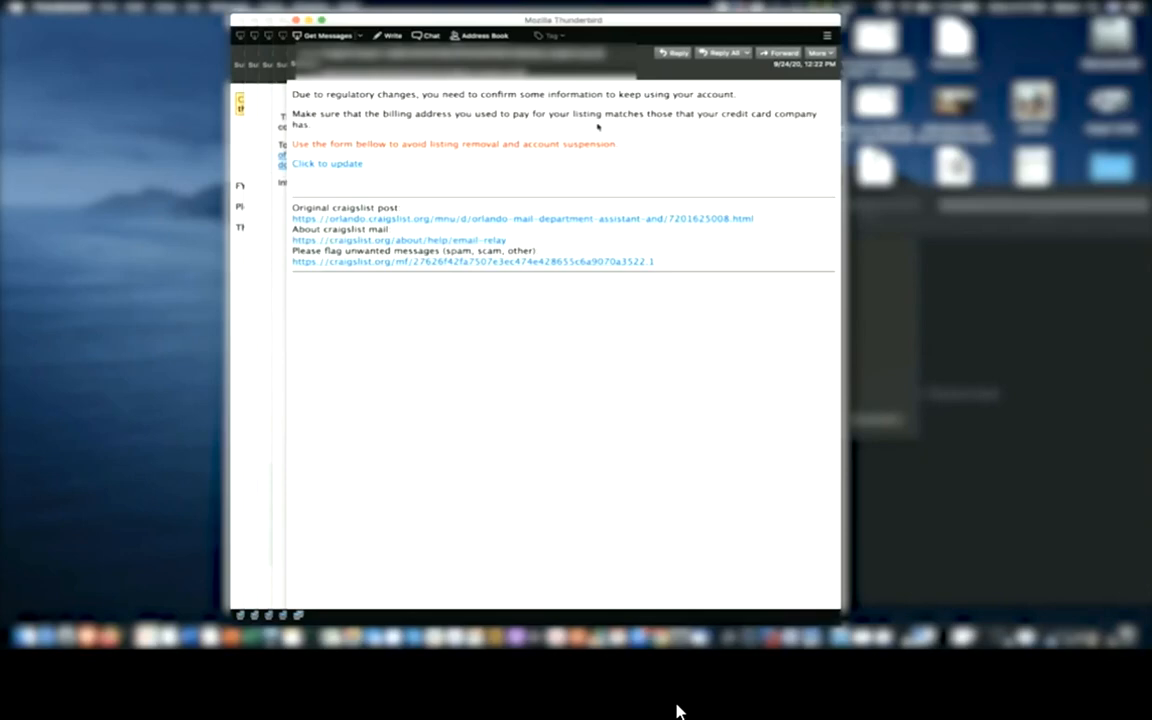
Open the craigslist billing-address confirmation message in its own window
double_click(375, 144)
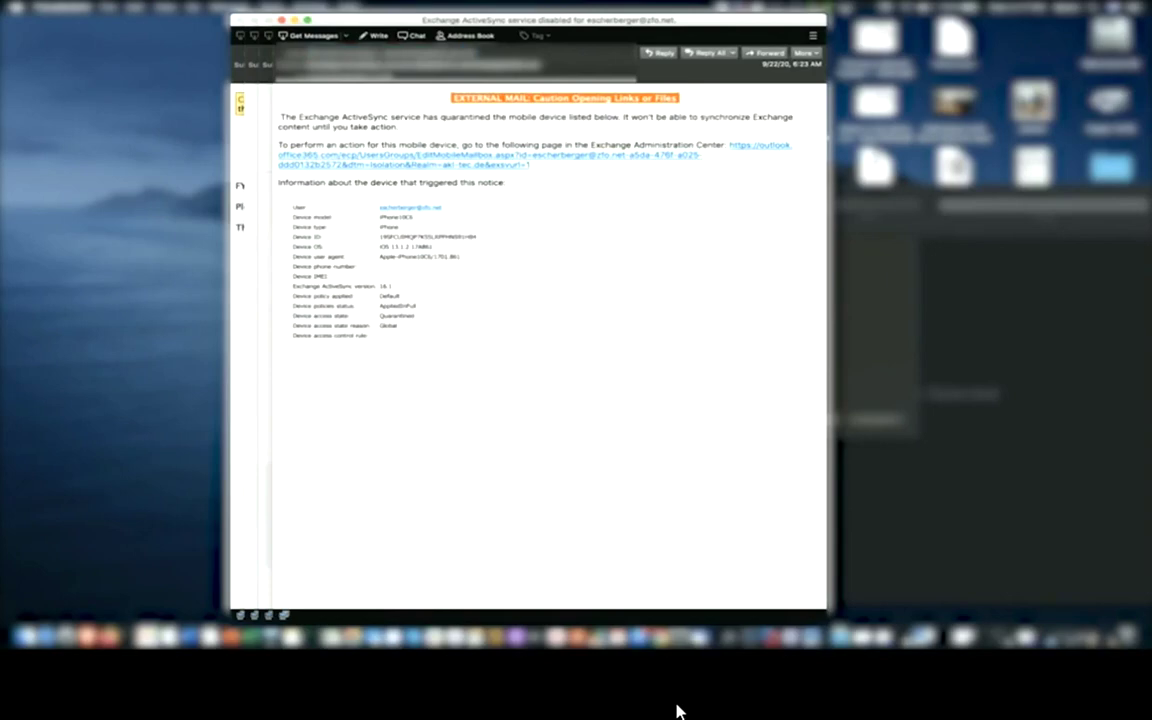
mouse_move(761, 242)
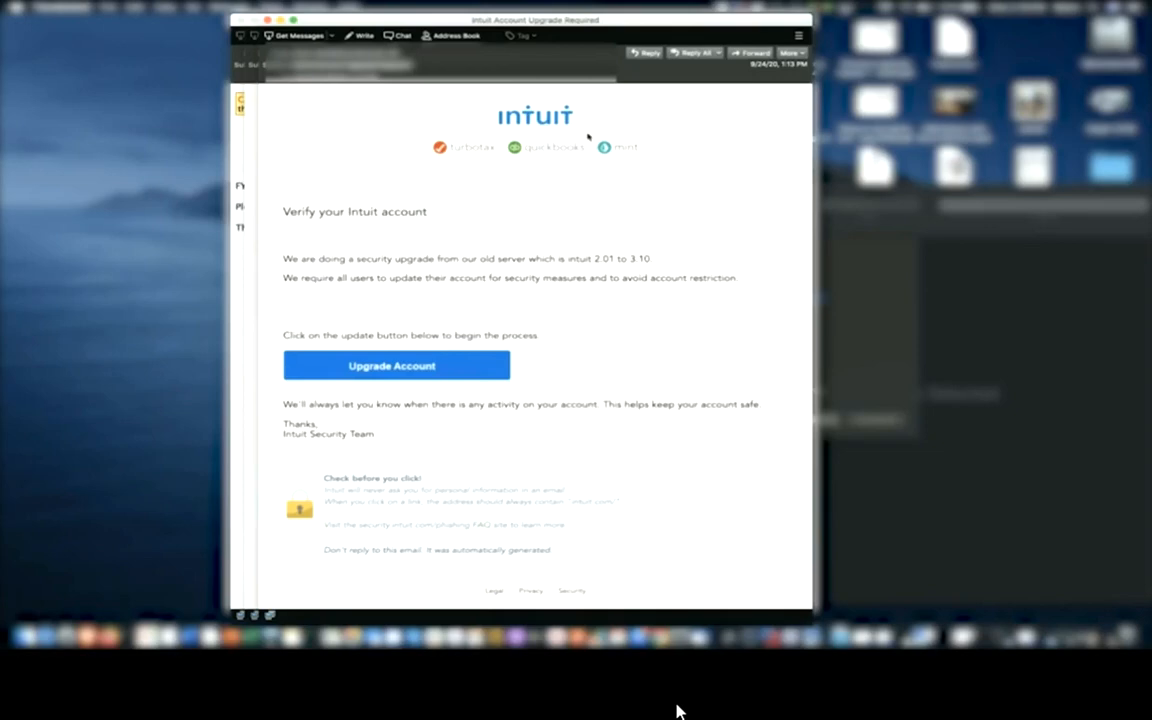
mouse_move(612, 278)
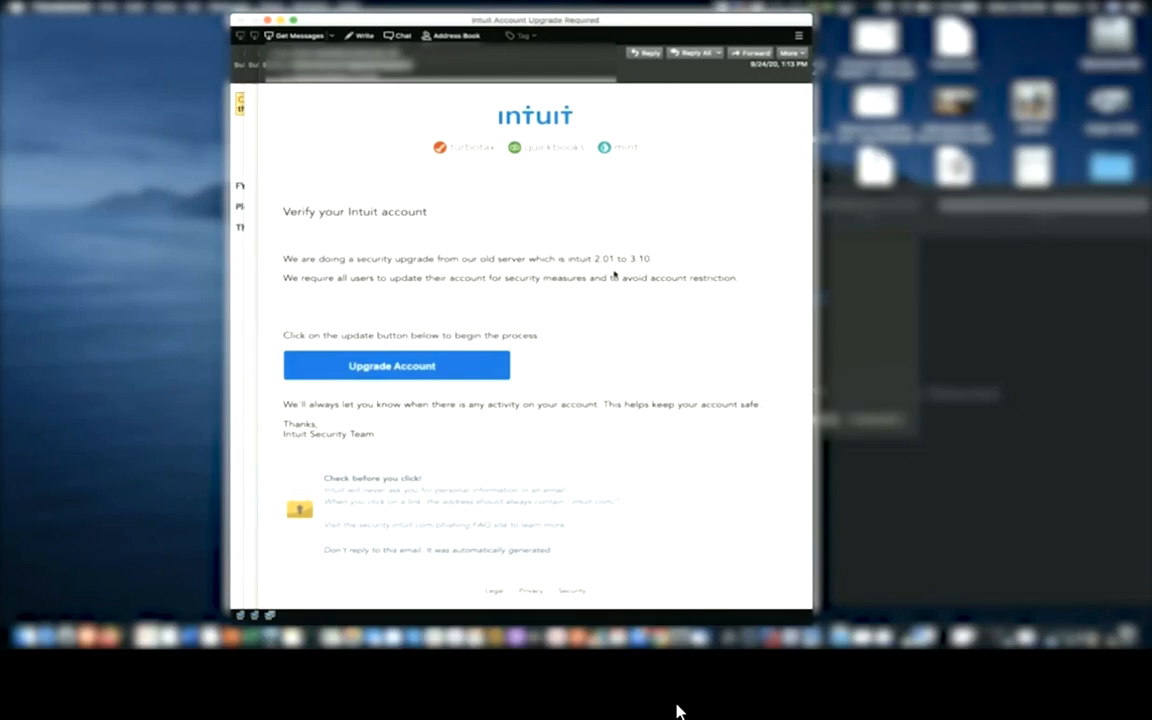
mouse_move(368, 294)
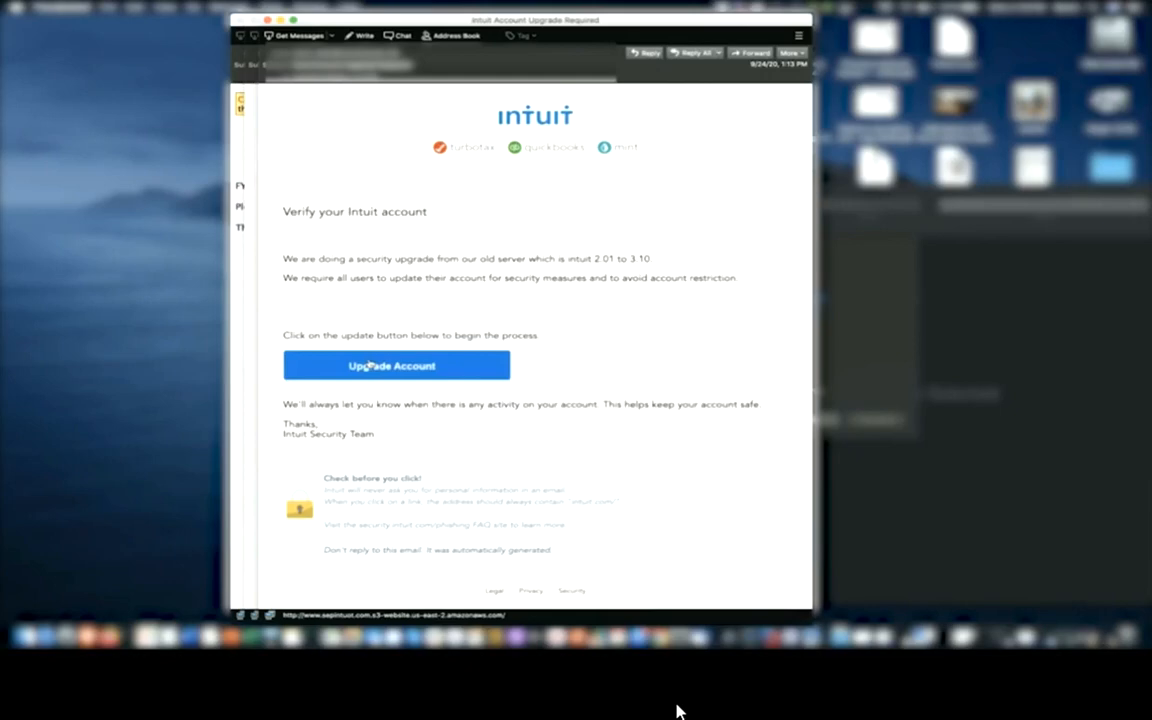
mouse_move(780, 660)
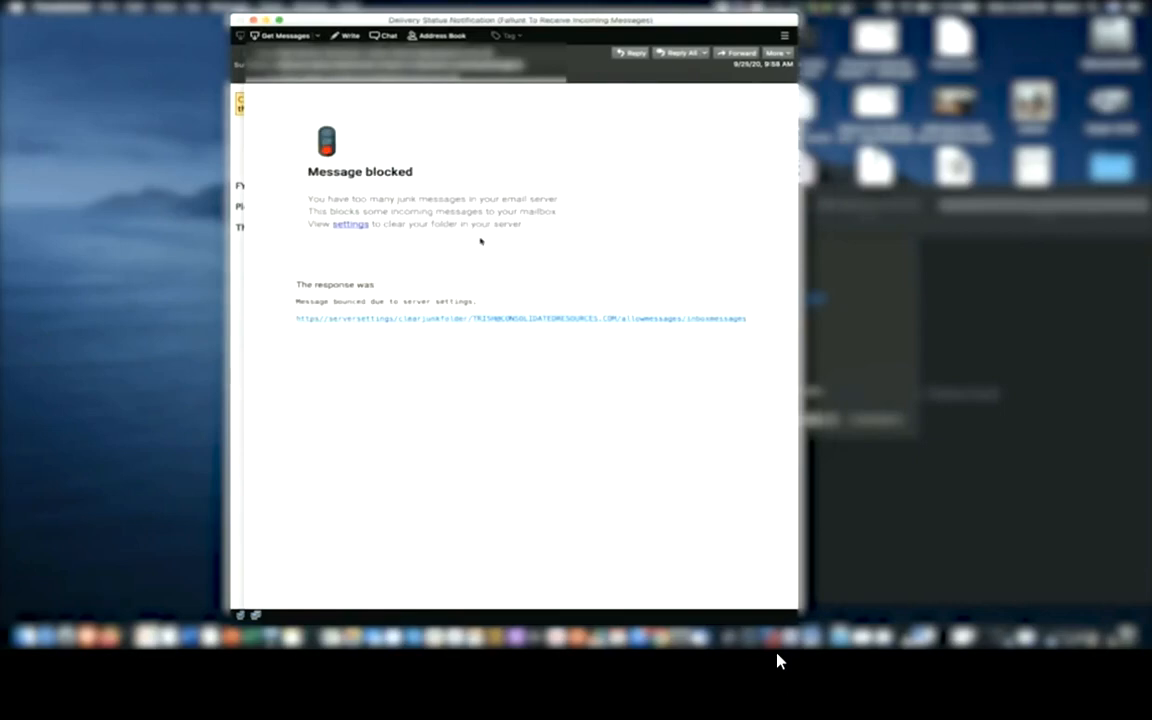
mouse_move(557, 394)
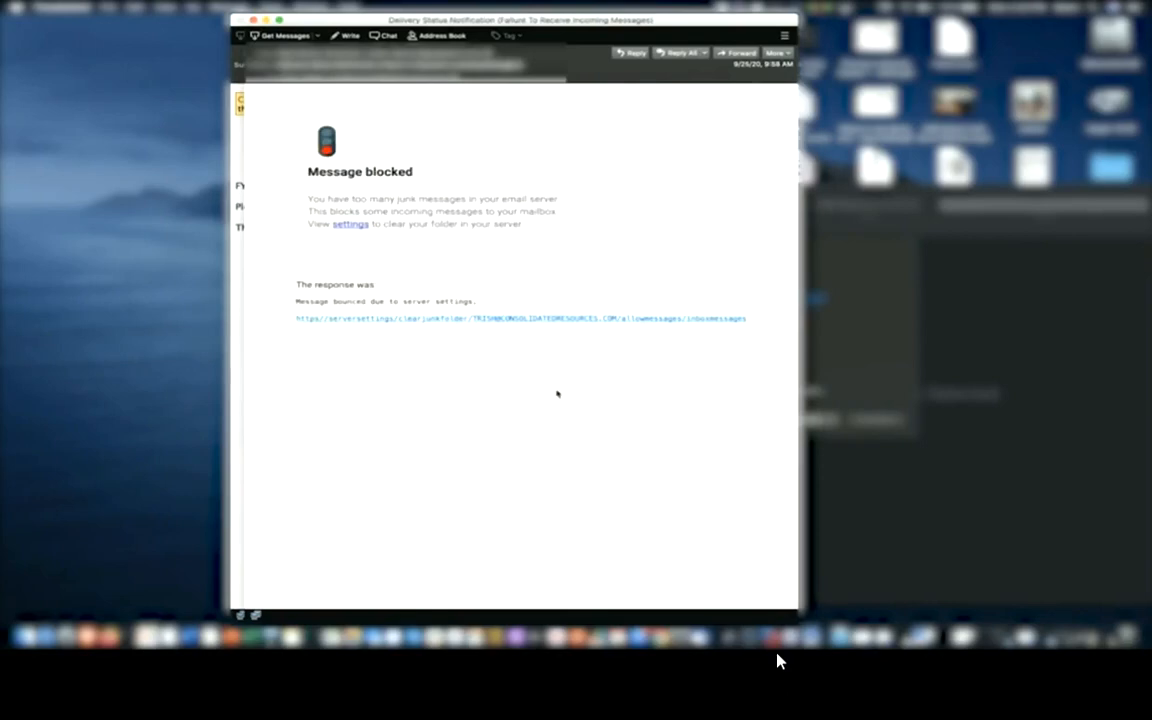
mouse_move(349, 223)
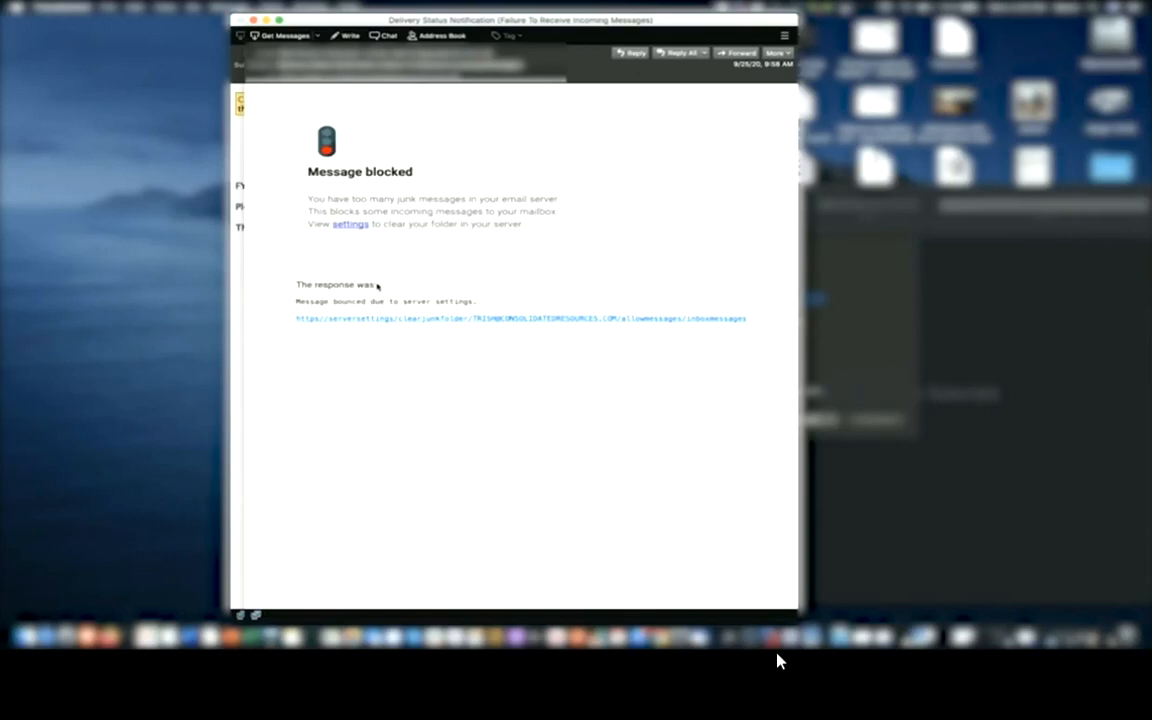
mouse_move(349, 224)
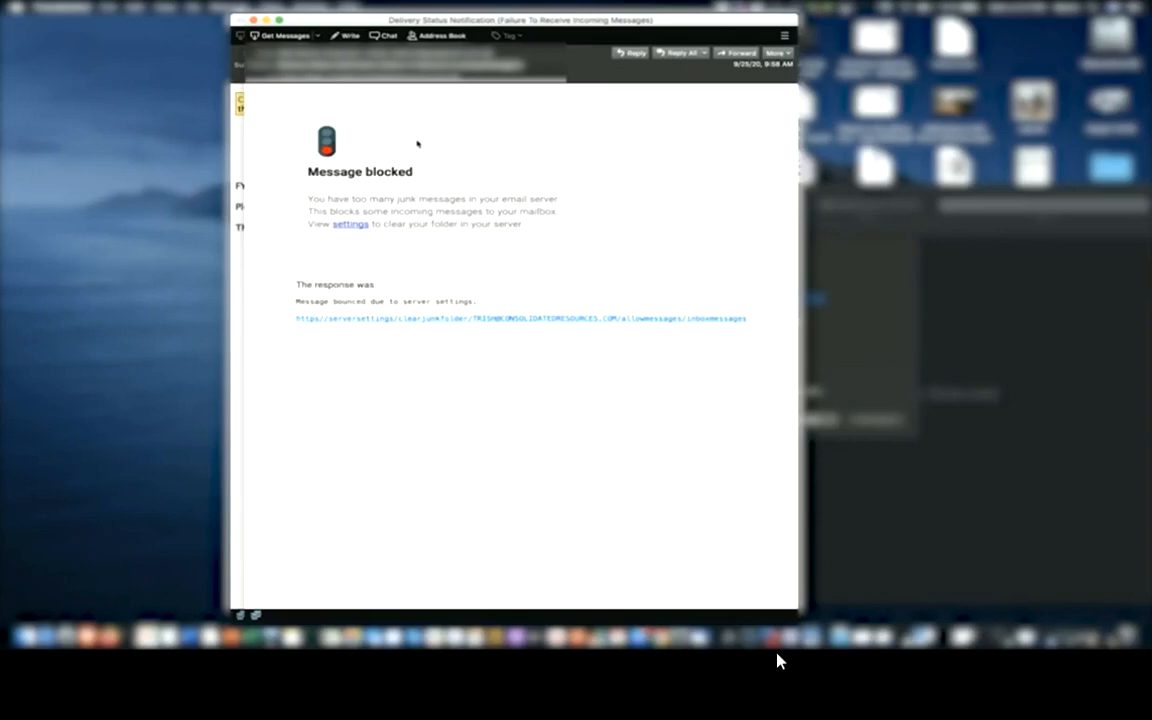
mouse_move(412, 91)
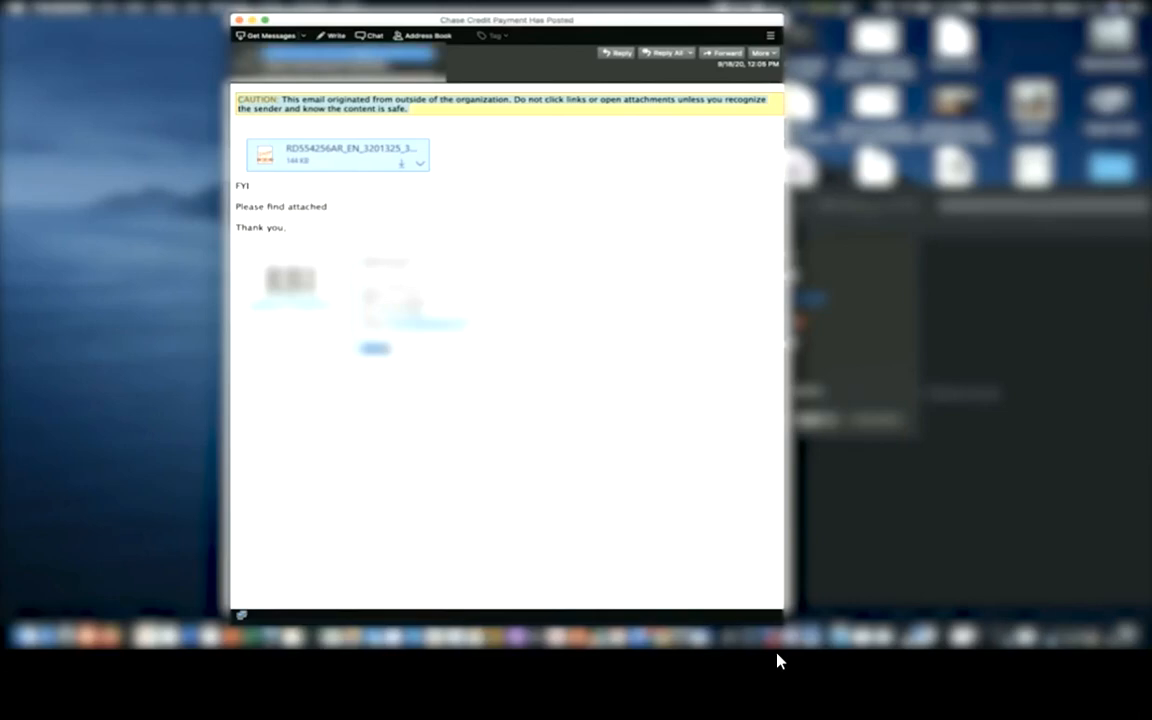
mouse_move(517, 197)
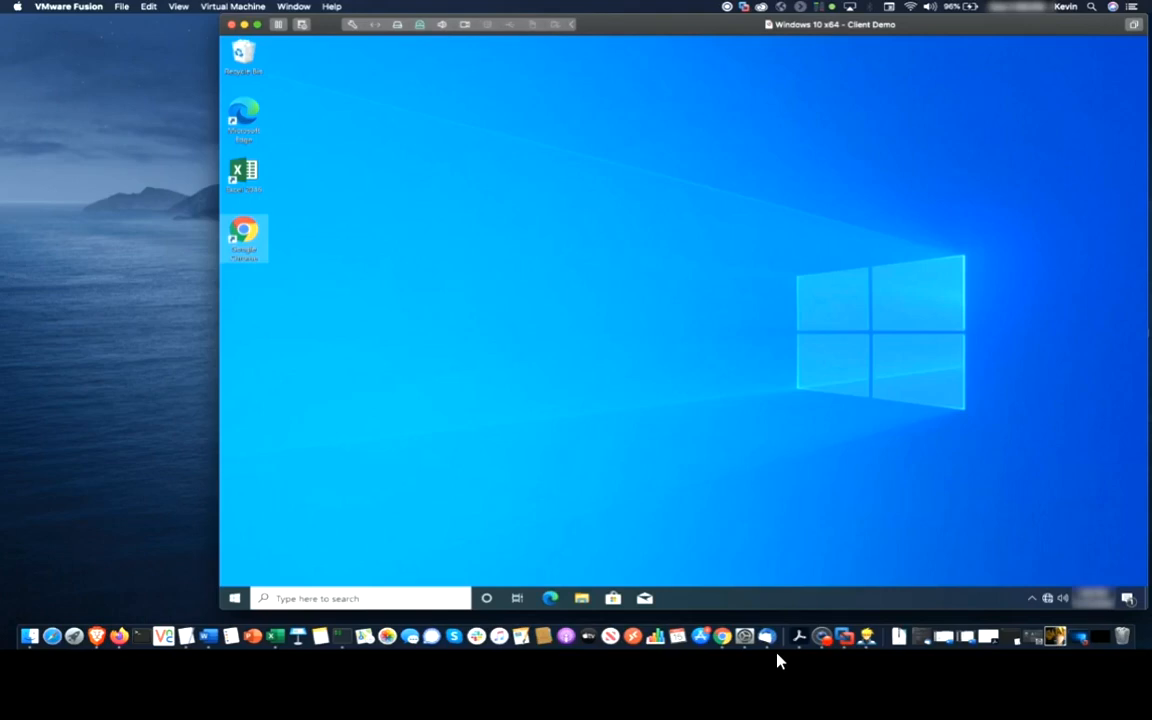
Launch Chrome from the VM desktop shortcut so the Office home page loads
double_click(244, 232)
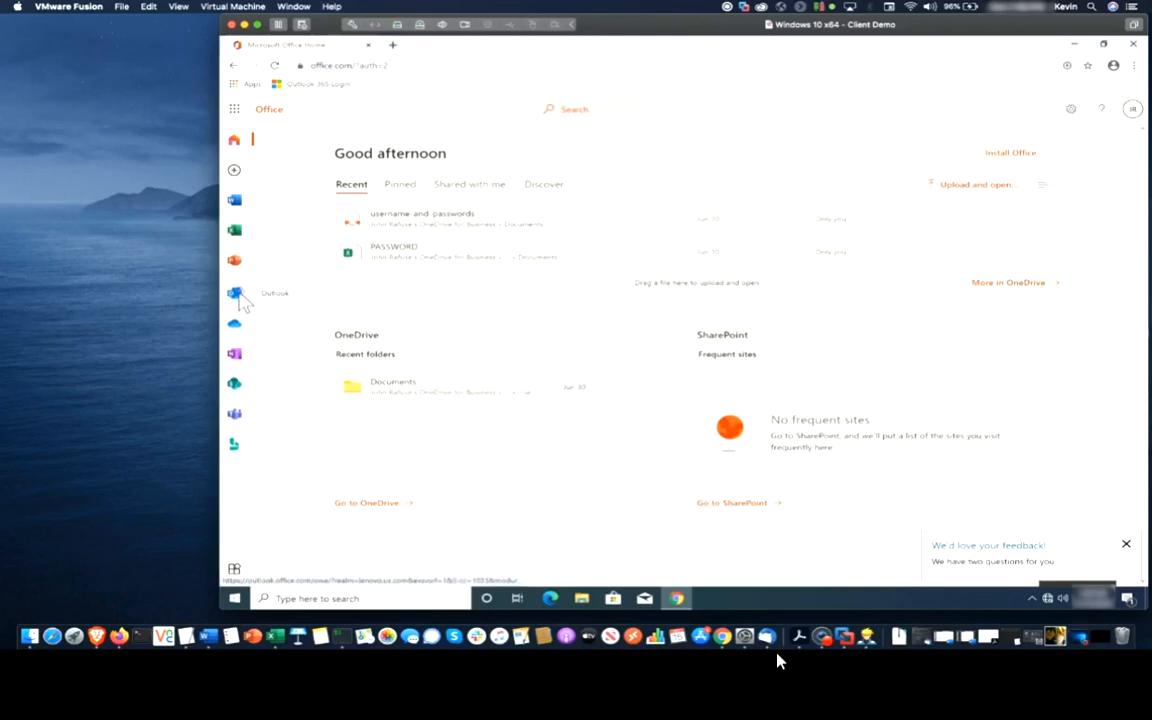
Open Outlook mail, read the SendSafely Notification, and follow its View Item button
click(234, 293)
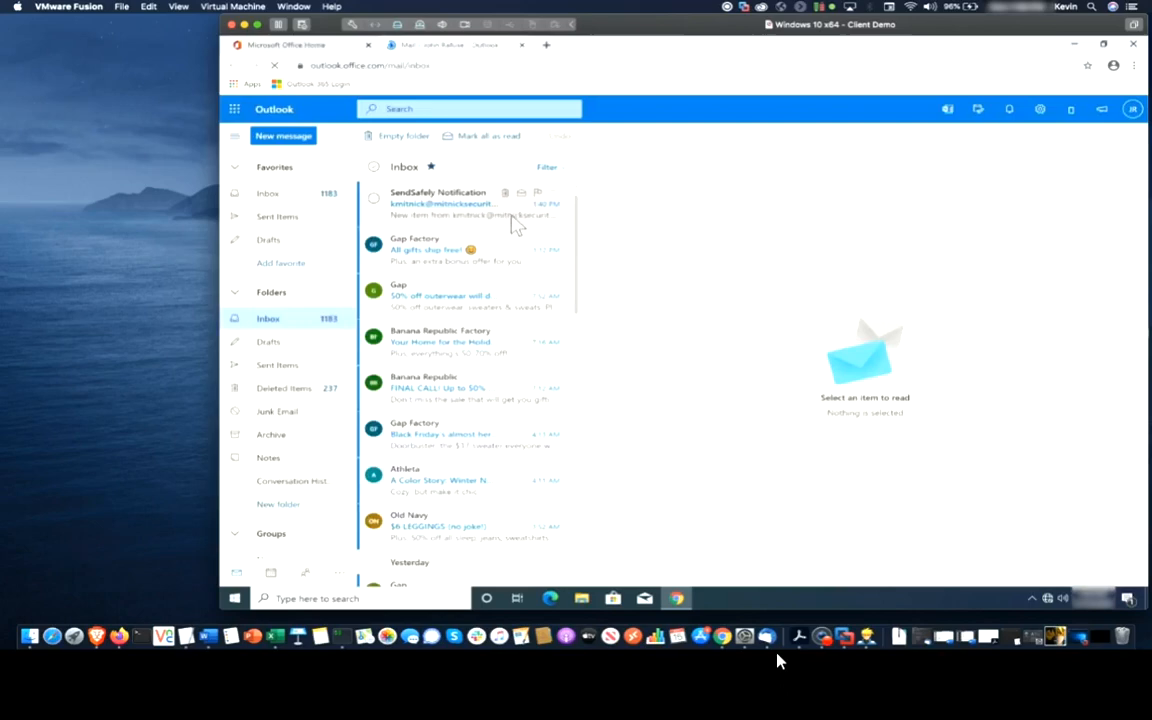
click(470, 203)
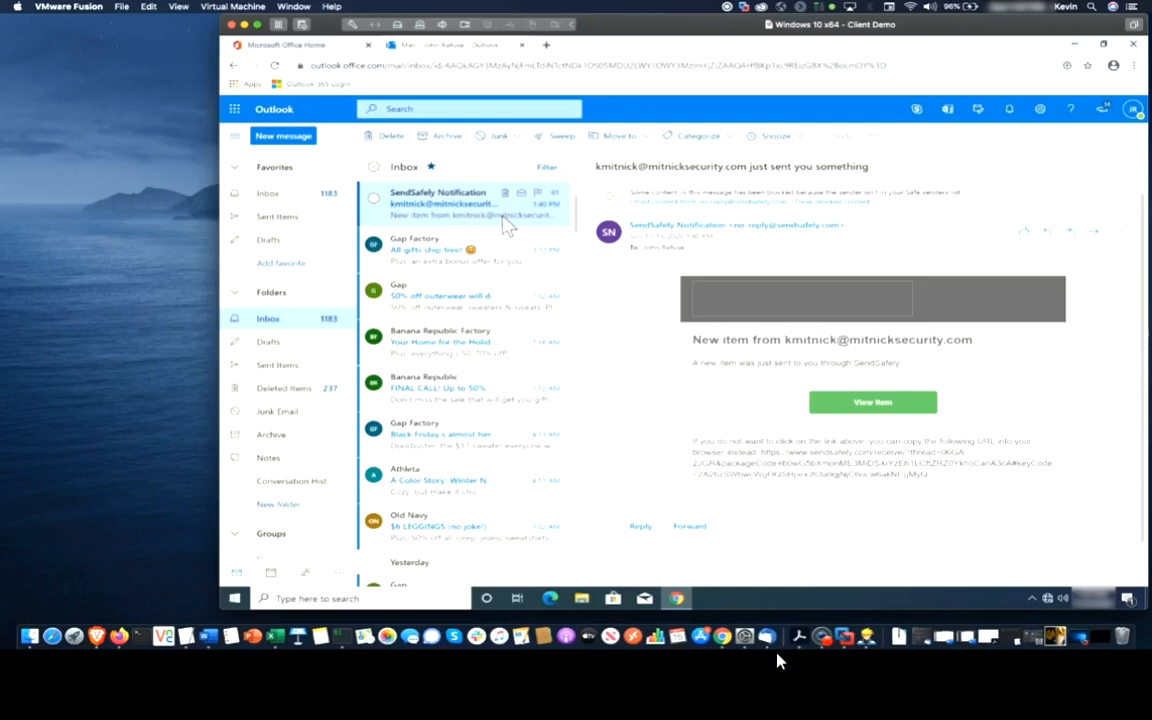
mouse_move(728, 242)
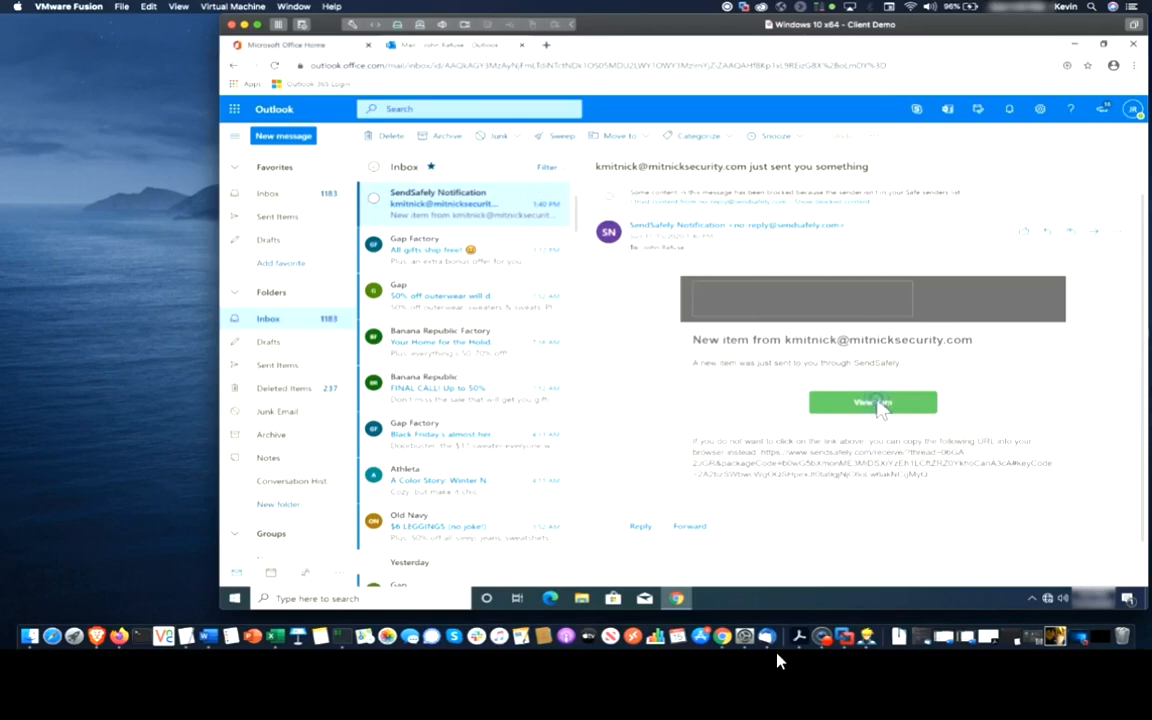
click(872, 402)
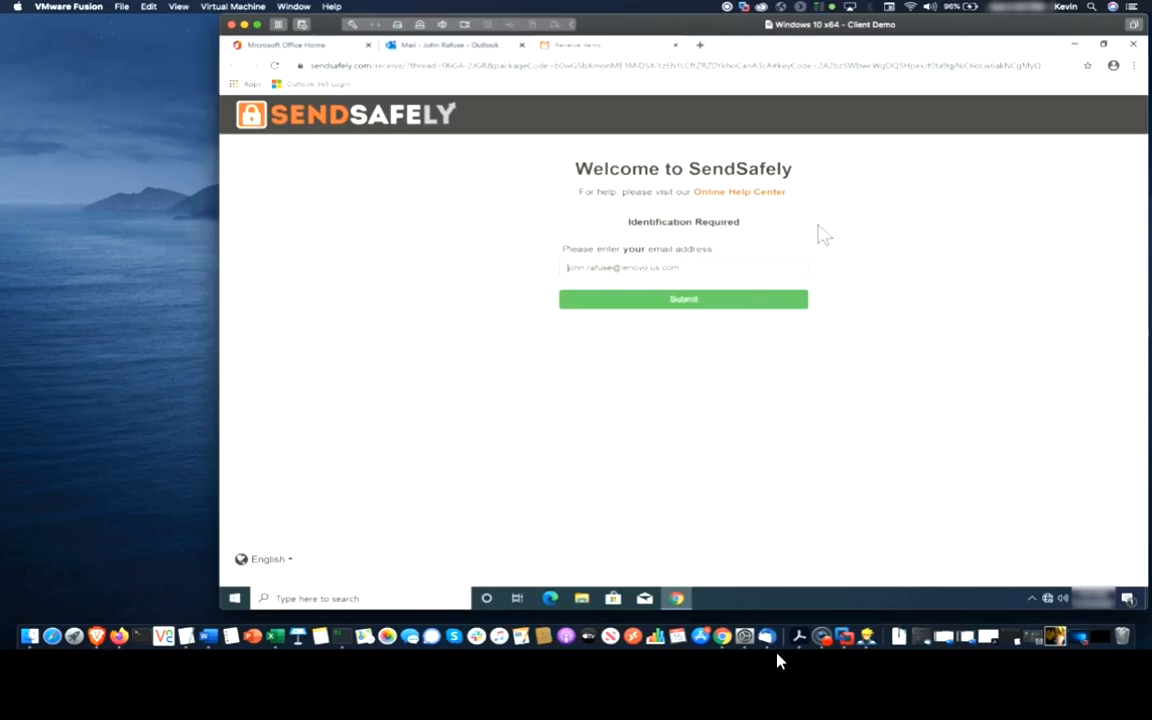
Enter and submit the recipient's email address on the SendSafely welcome page
click(682, 267)
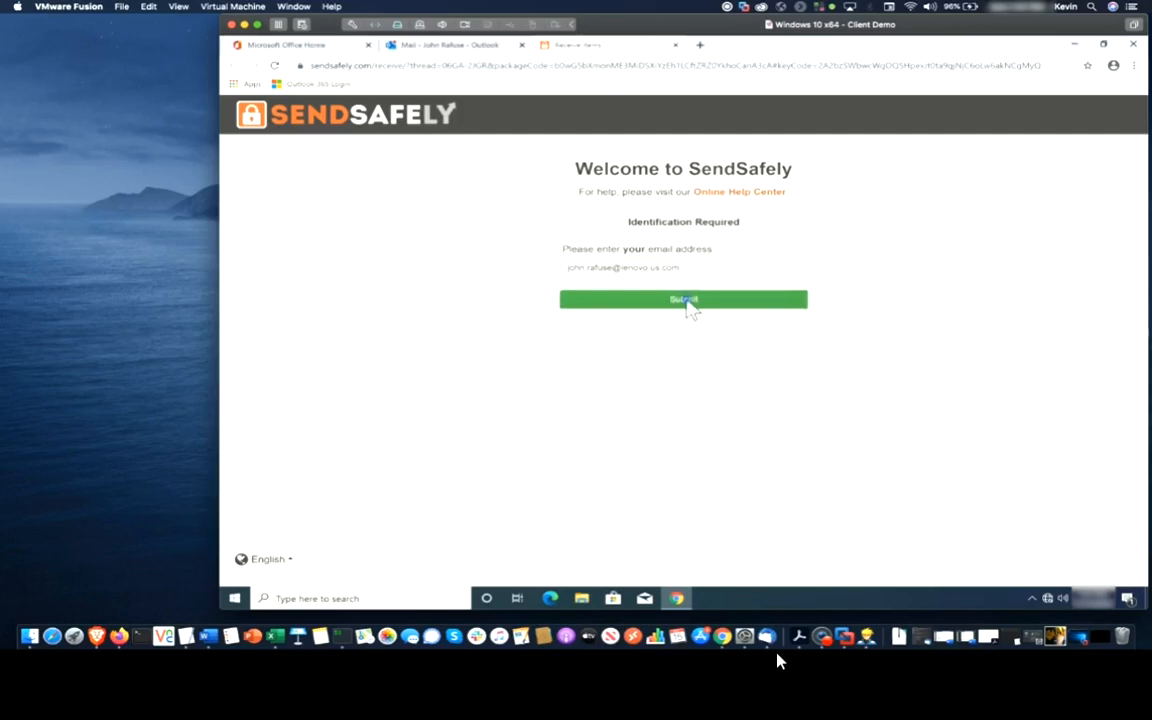
click(683, 299)
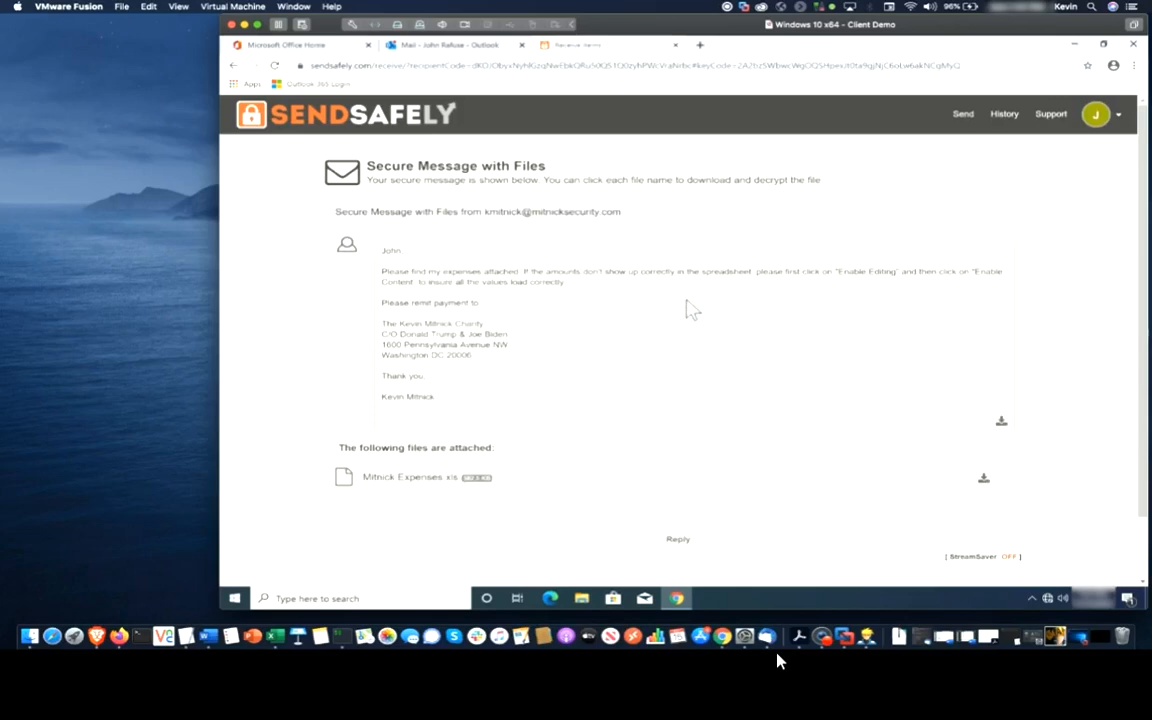
mouse_move(490, 235)
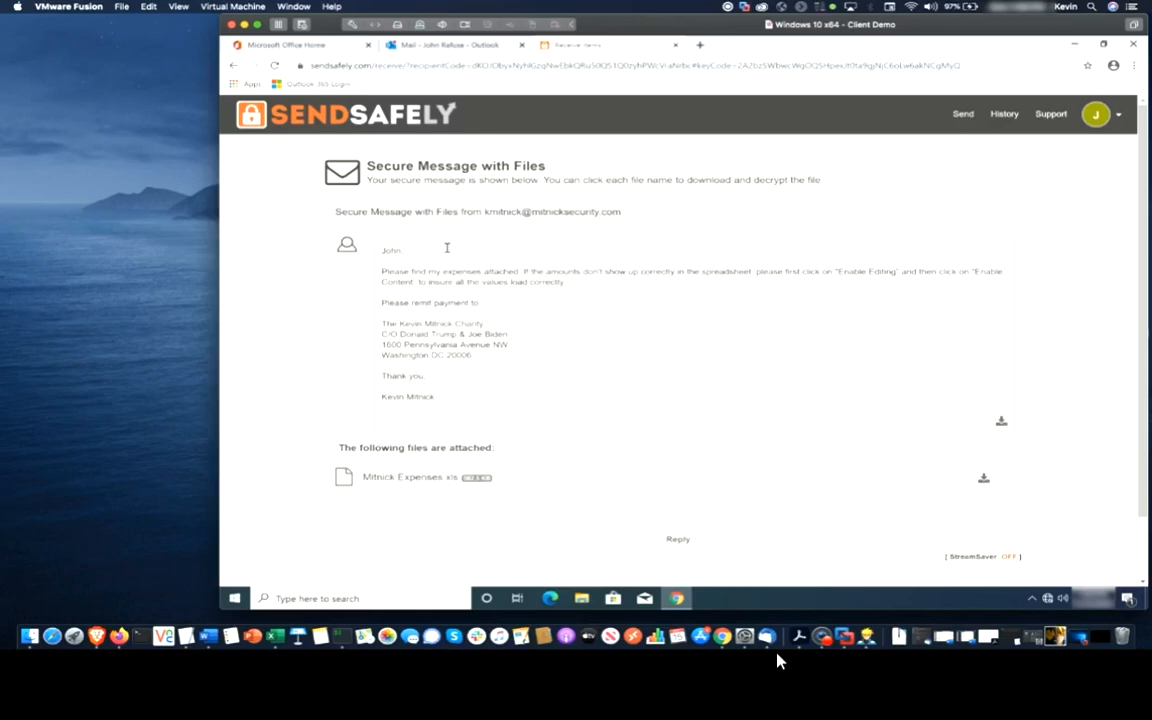
Download the Mitnick Expenses.xls attachment from the secure message
click(981, 481)
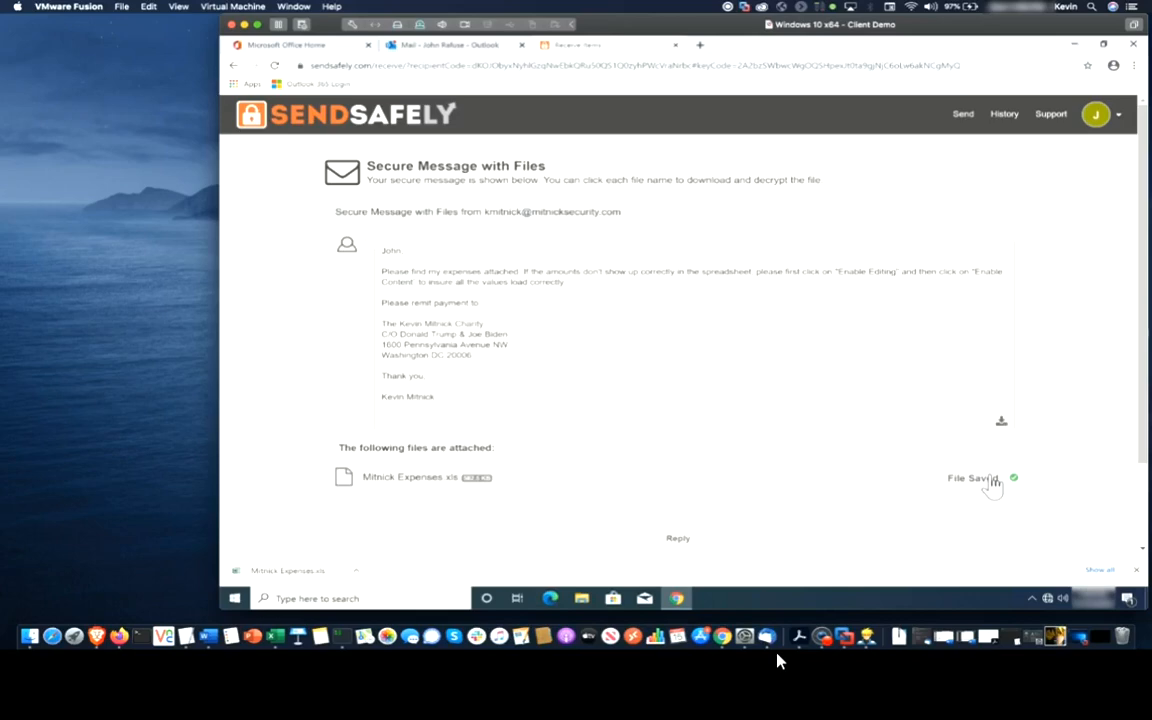
mouse_move(1066, 403)
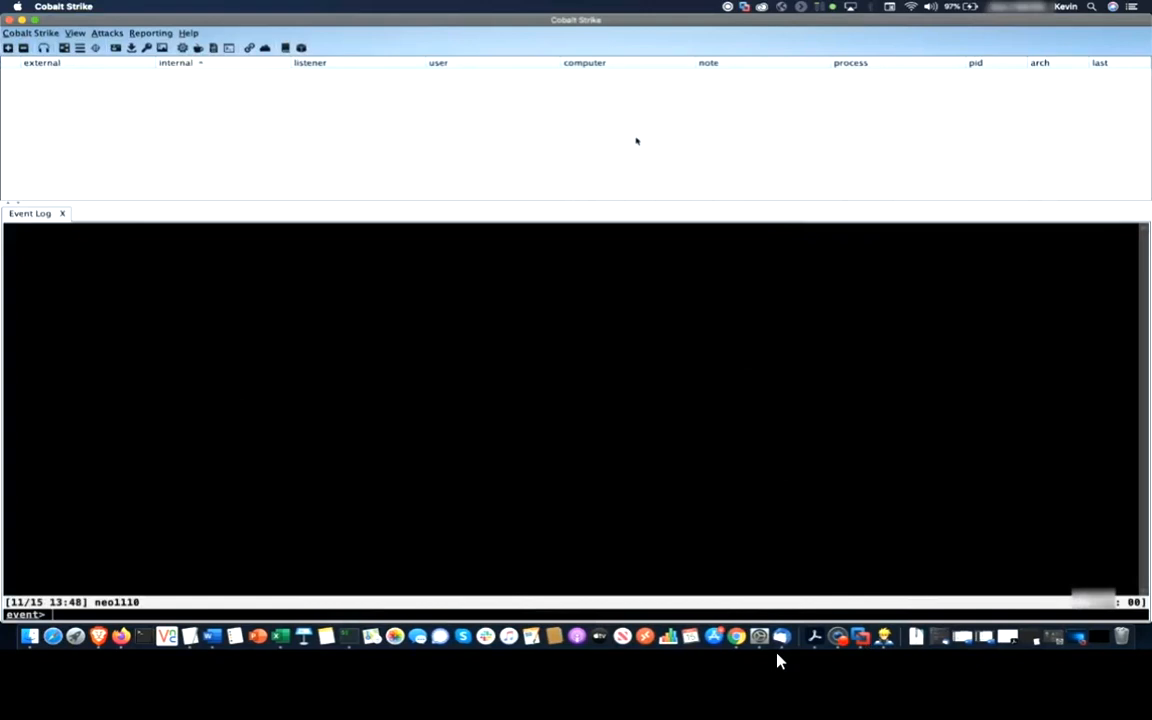
mouse_move(618, 118)
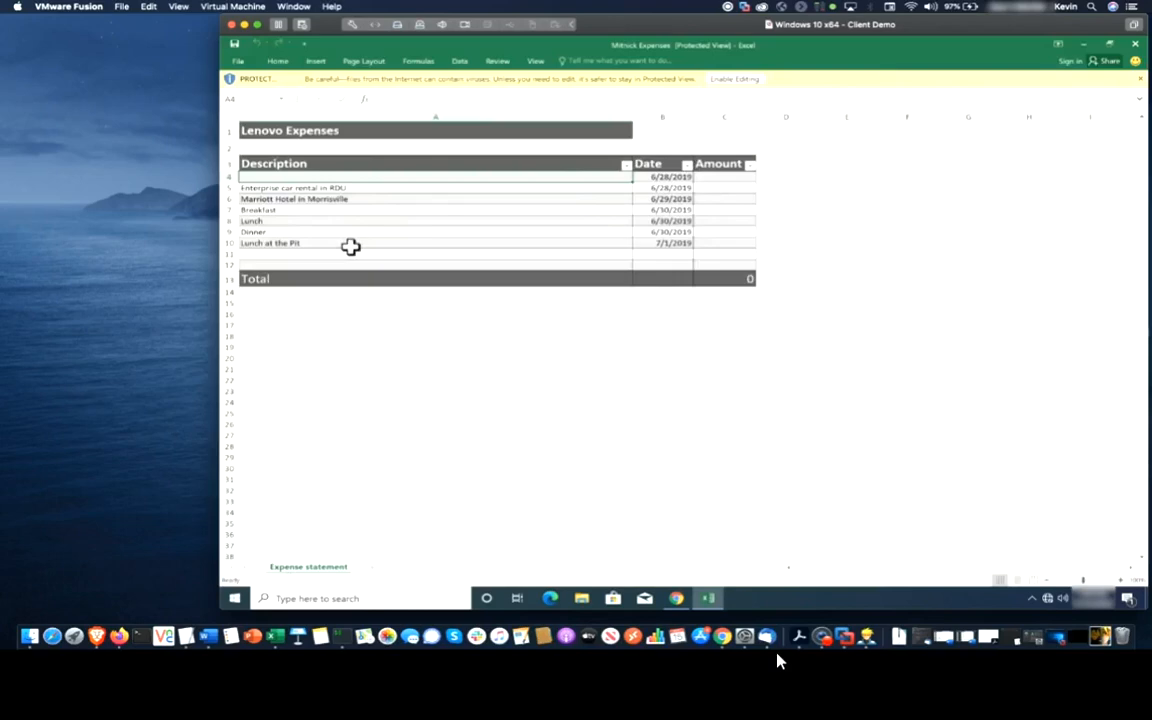
mouse_move(761, 382)
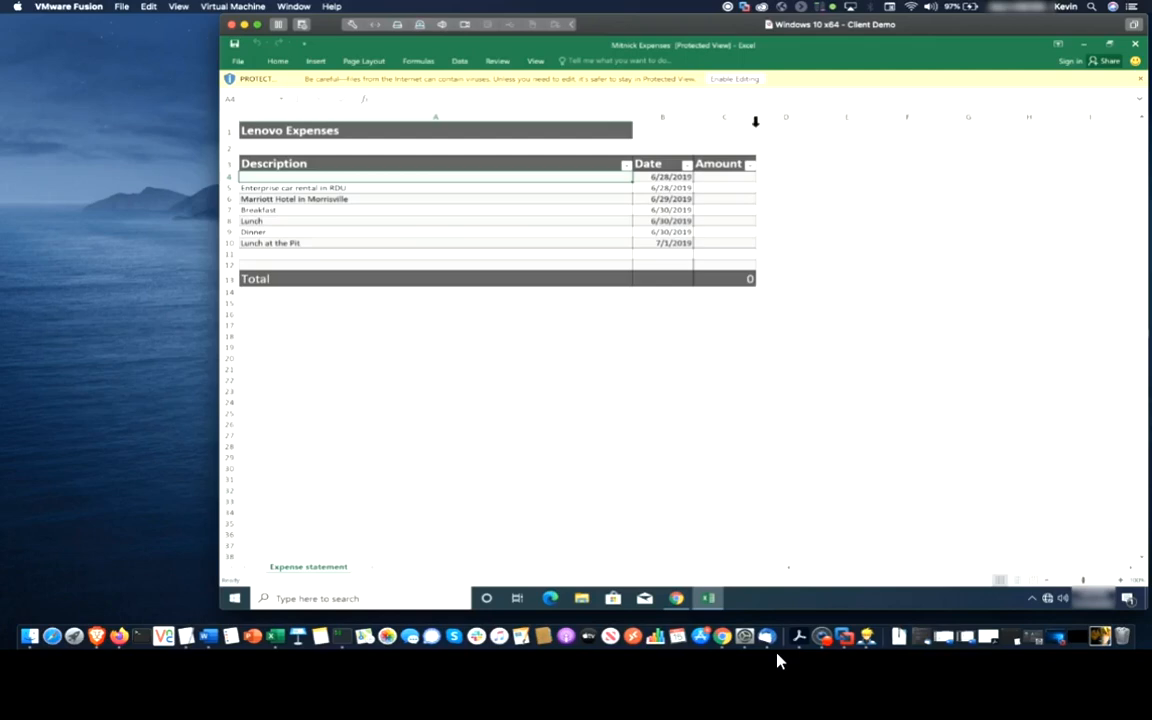
Open Mitnick Expenses.xls from the downloads bar in Excel Protected View
click(733, 79)
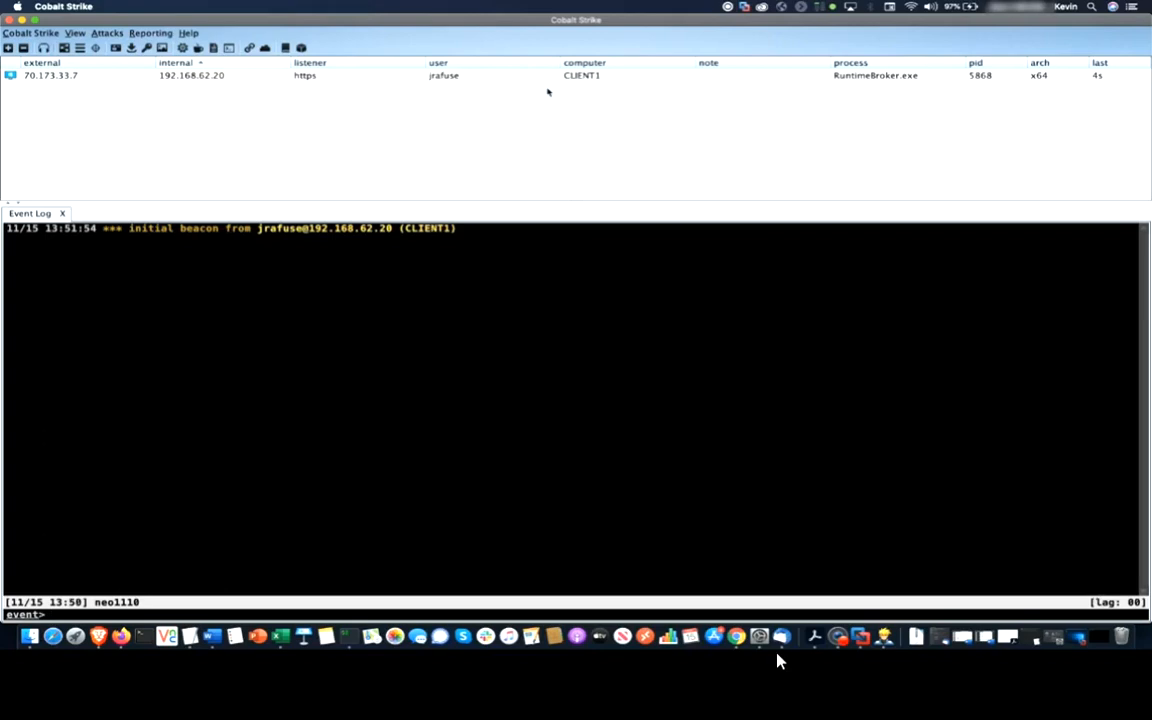
mouse_move(426, 92)
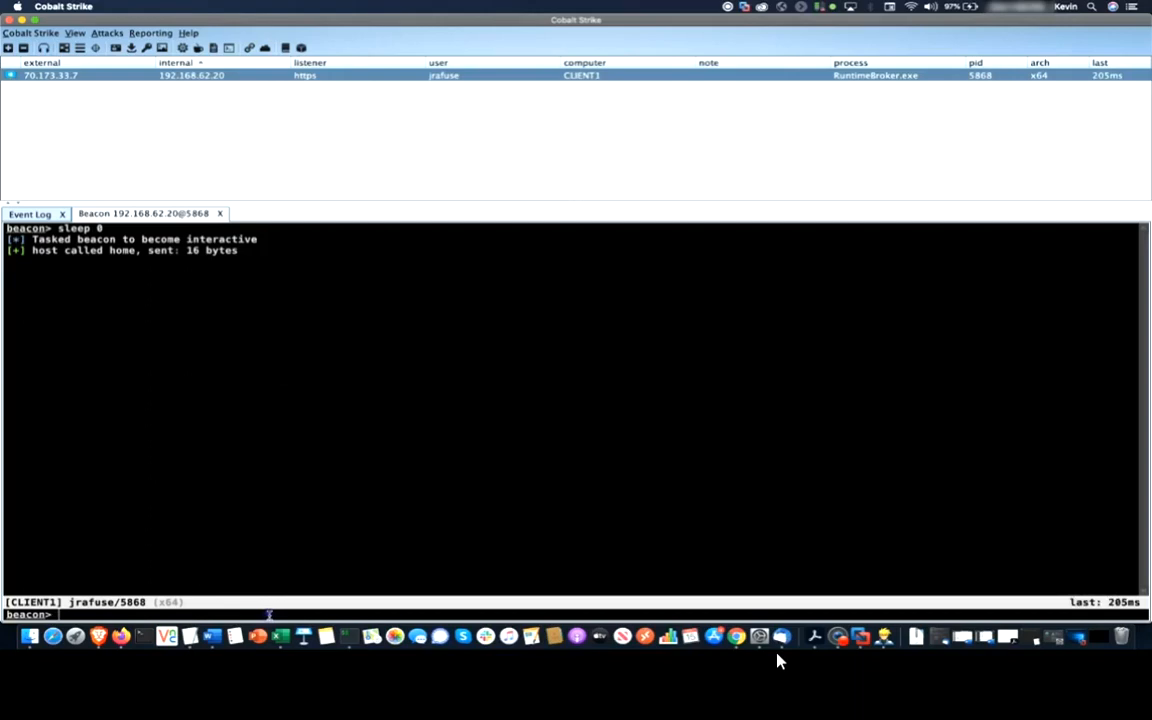
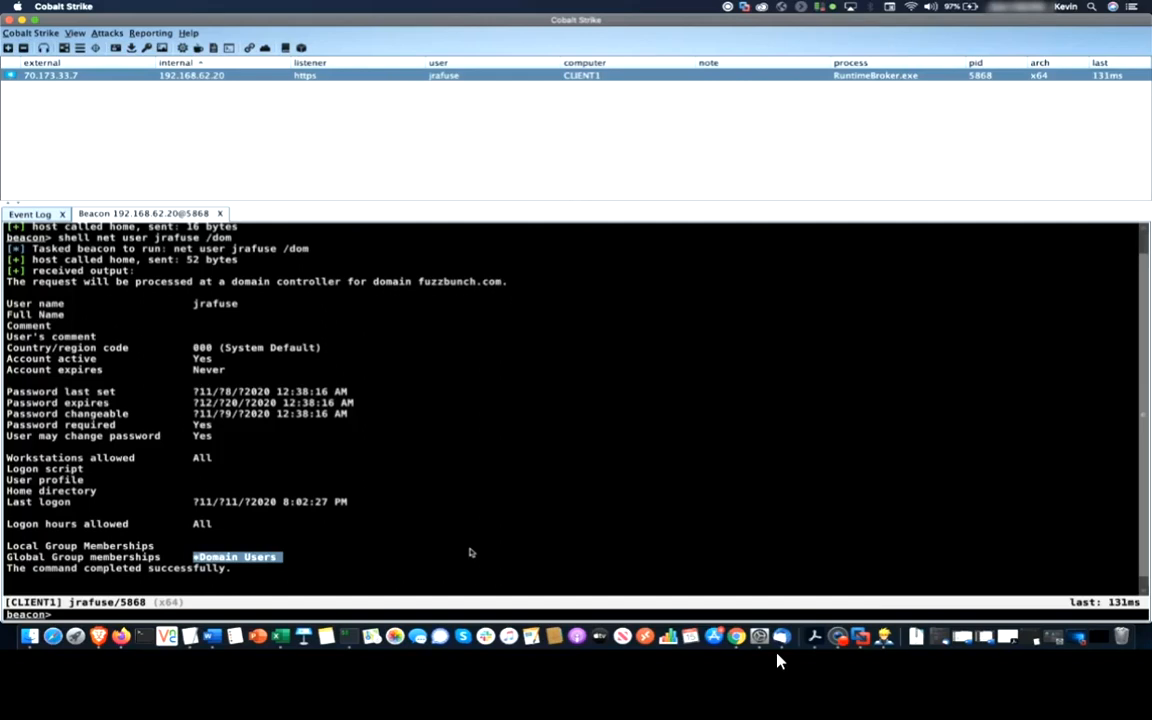
text(shell)
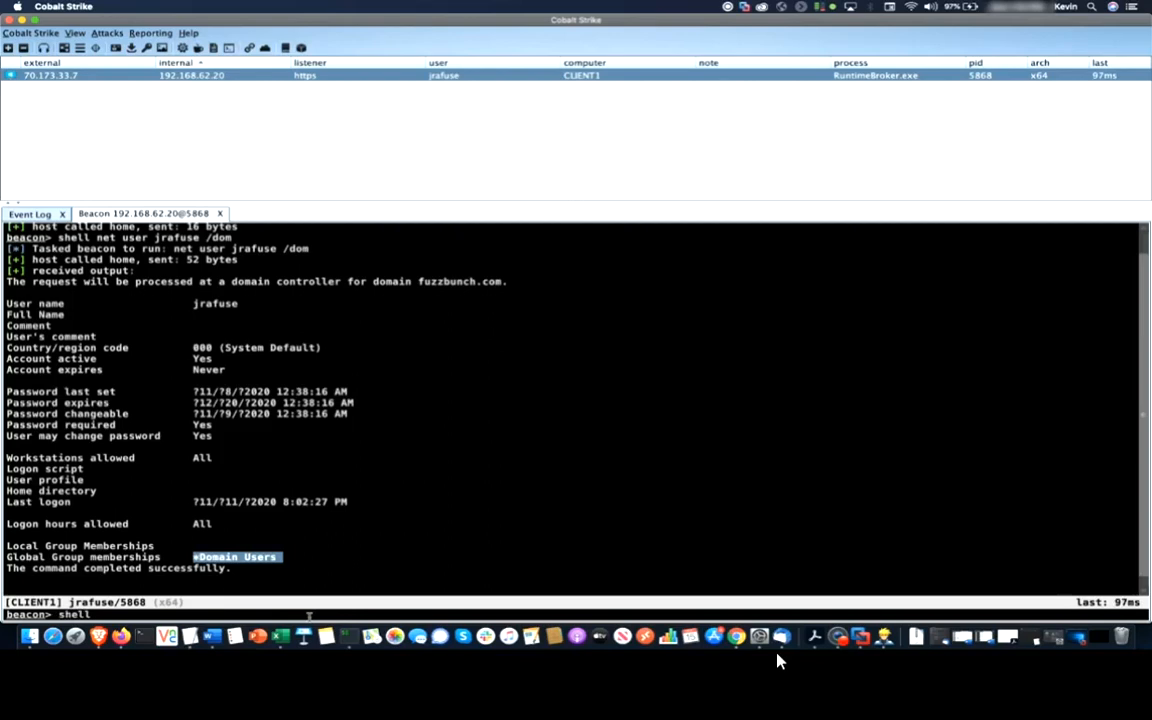
text(set)
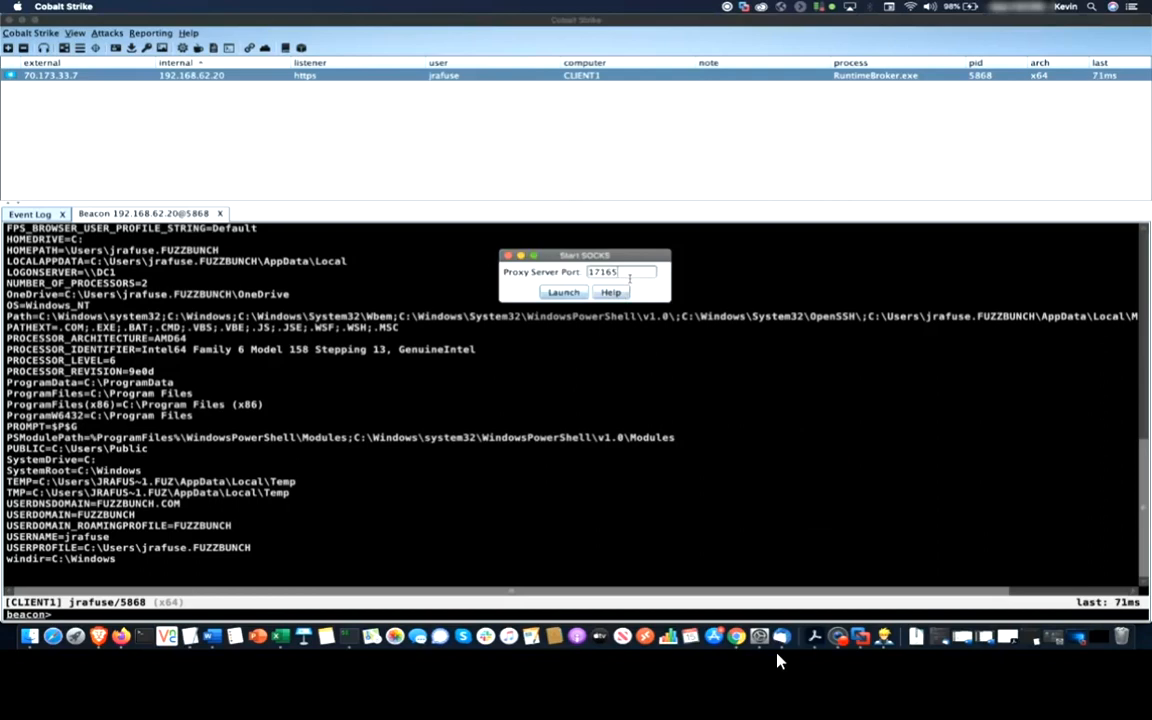
Launch the SOCKS4a proxy server on port 60606
click(562, 292)
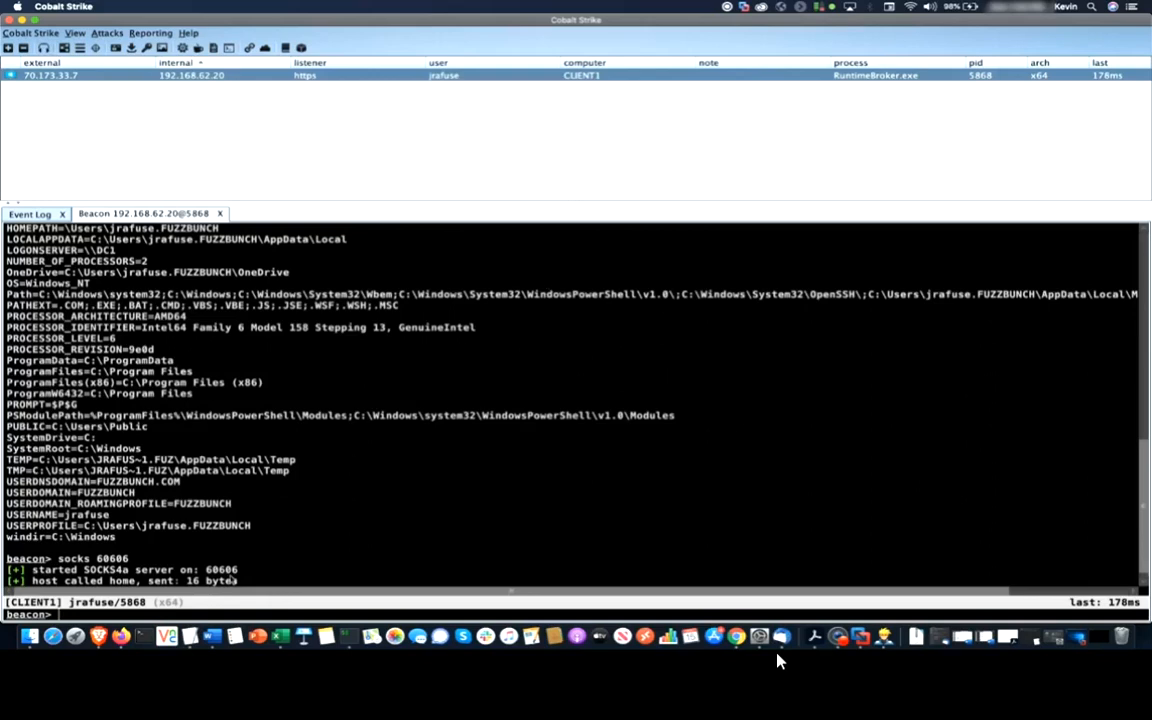
Enter the zerologon command targeting dc1 at the beacon prompt
text(zerologon dc1)
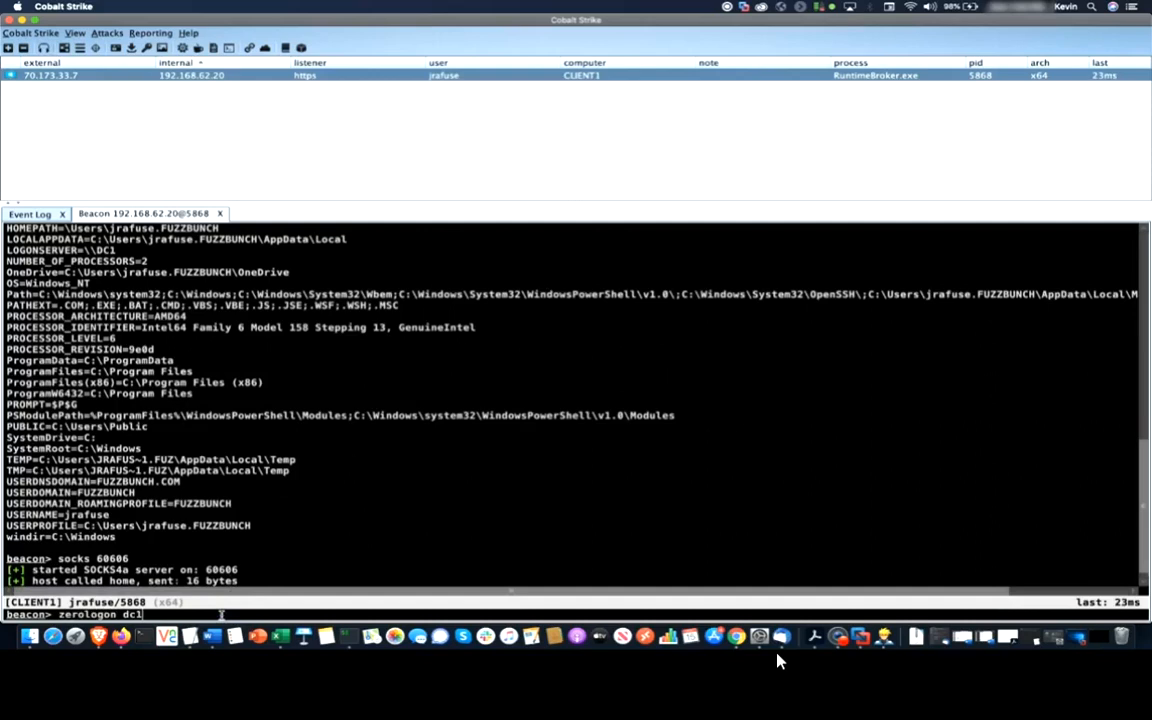
Run zerologon against dc1.fuzzbunch.com to reset its machine account and return a hash
text(.fuzzbunch.com)
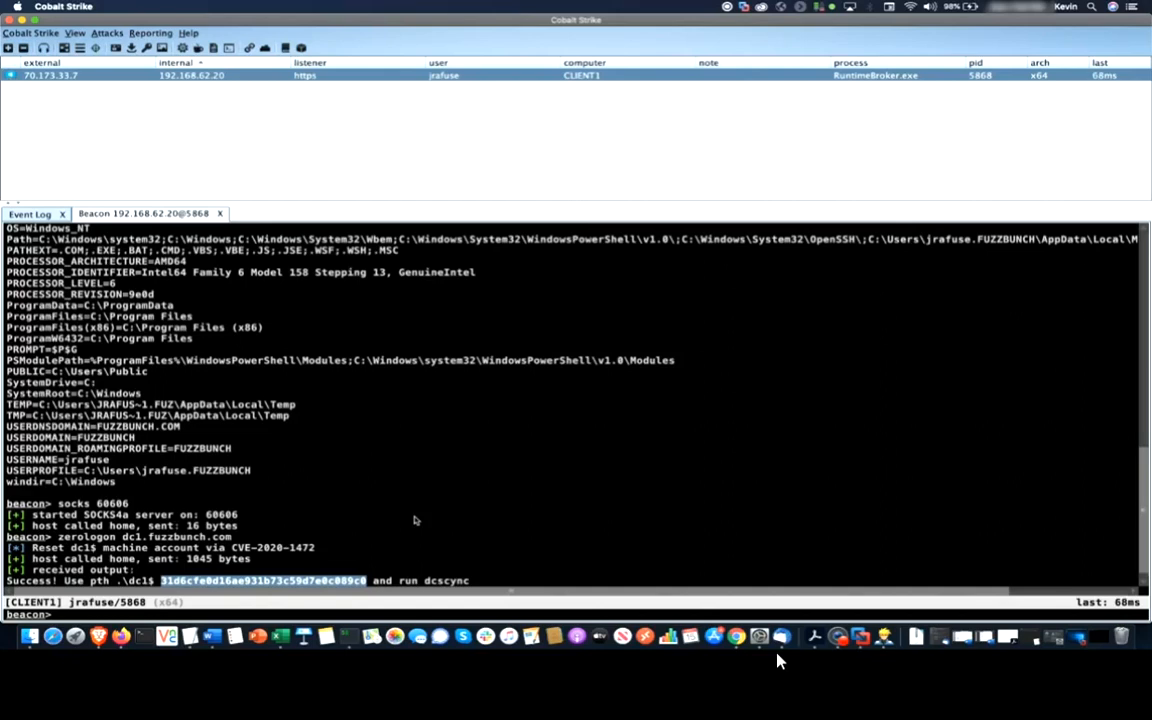
Bring the Kali iTerm2 terminal to the front
click(354, 637)
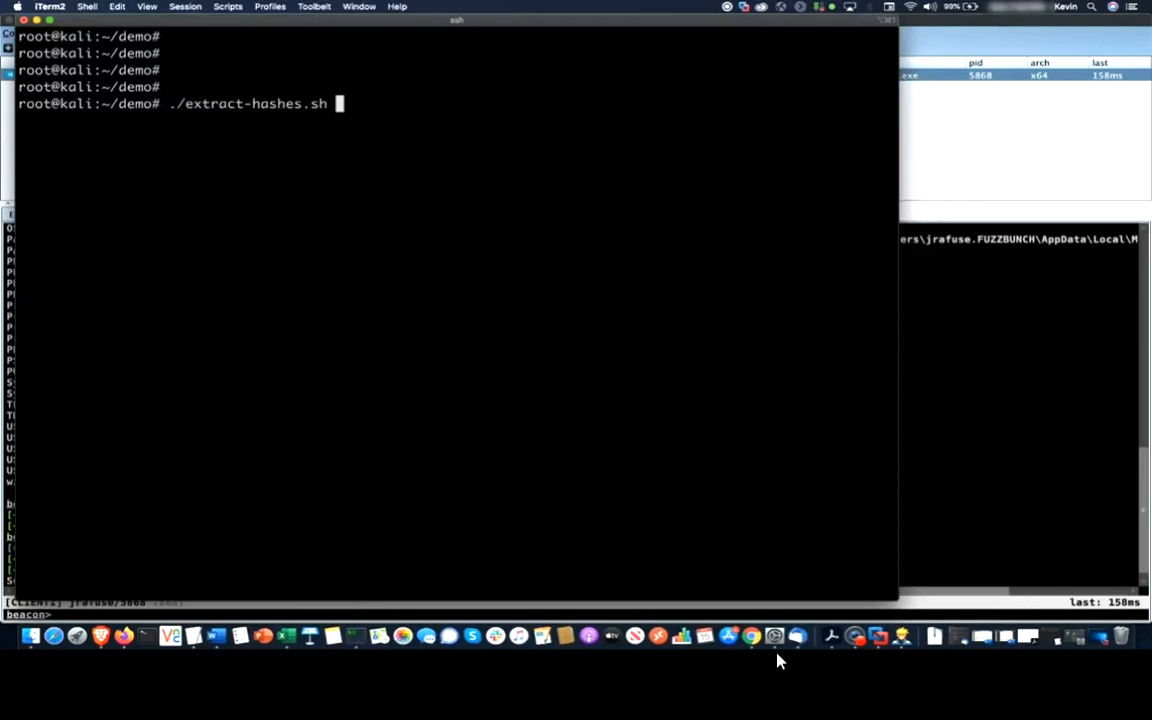
text(31d6cfe0d16ae931b73c59d7e0c089c0)
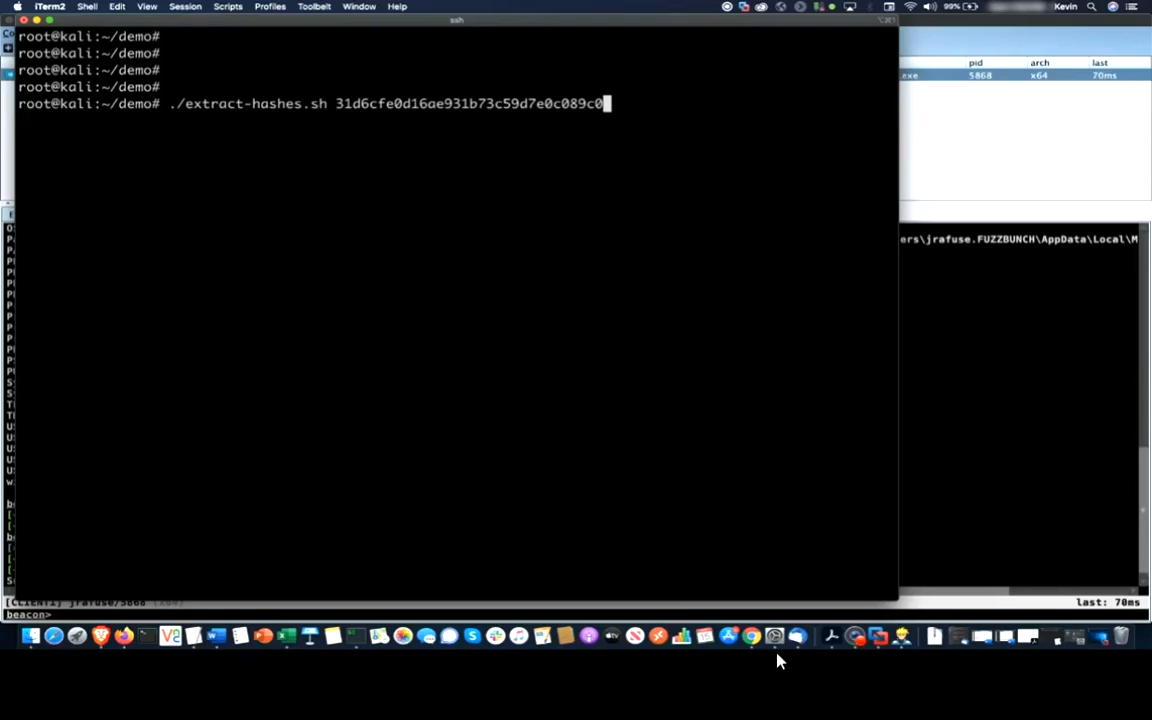
key(Return)
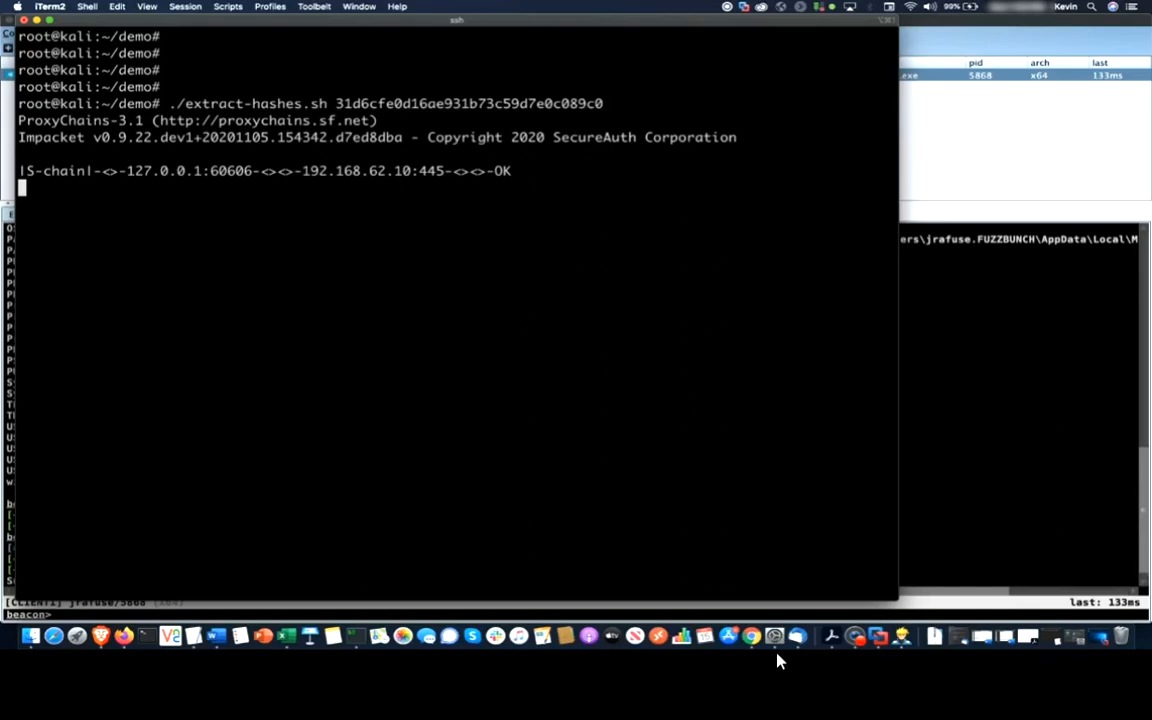